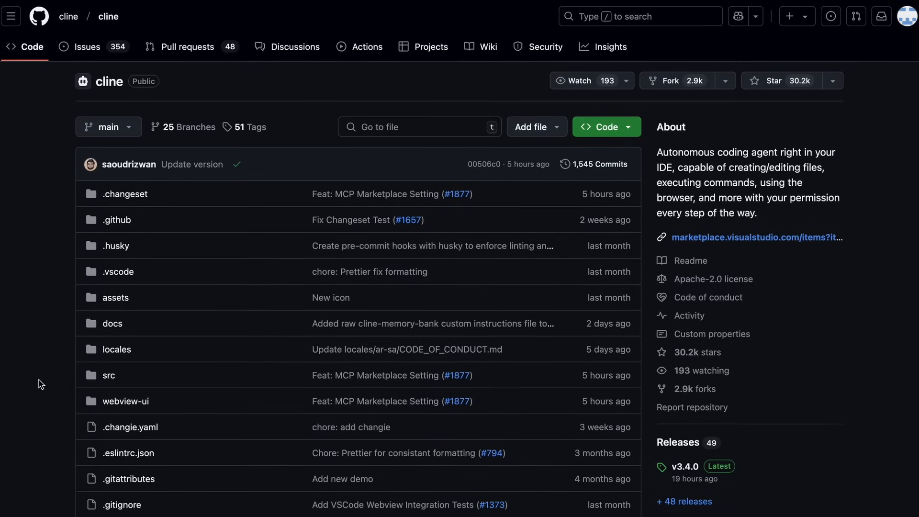
Open the latest v3.4.0 release notes from the cline releases list on GitHub
{"action": "scroll", "scroll_direction": "down", "scroll_amount": 3}
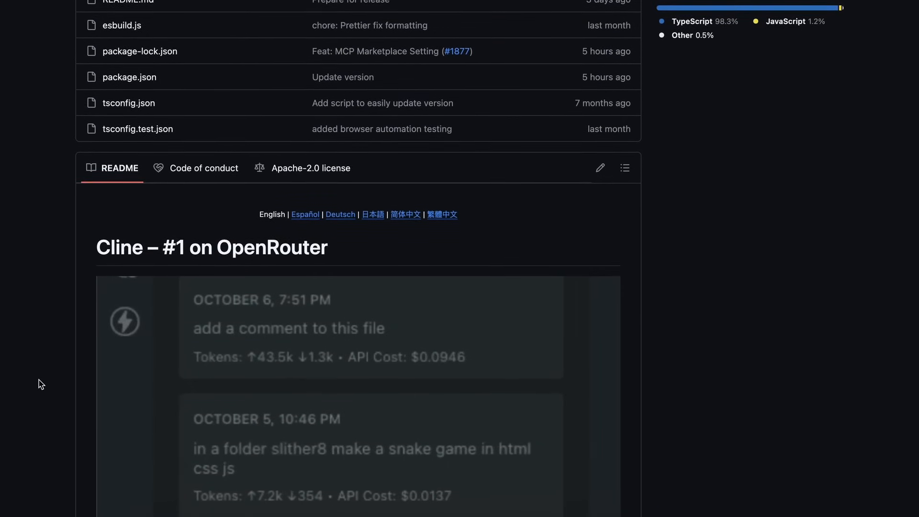
{"action": "scroll", "scroll_direction": "down", "scroll_amount": 3}
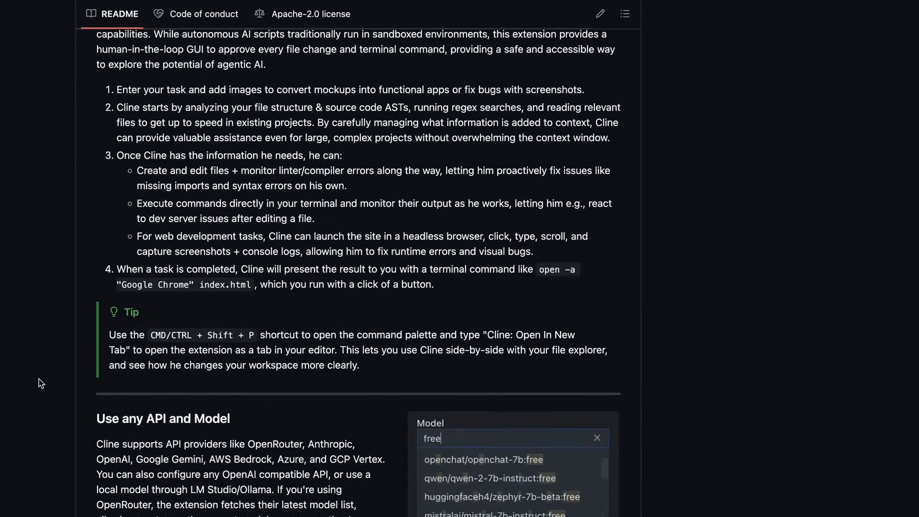
{"action": "scroll", "scroll_direction": "down", "scroll_amount": 3}
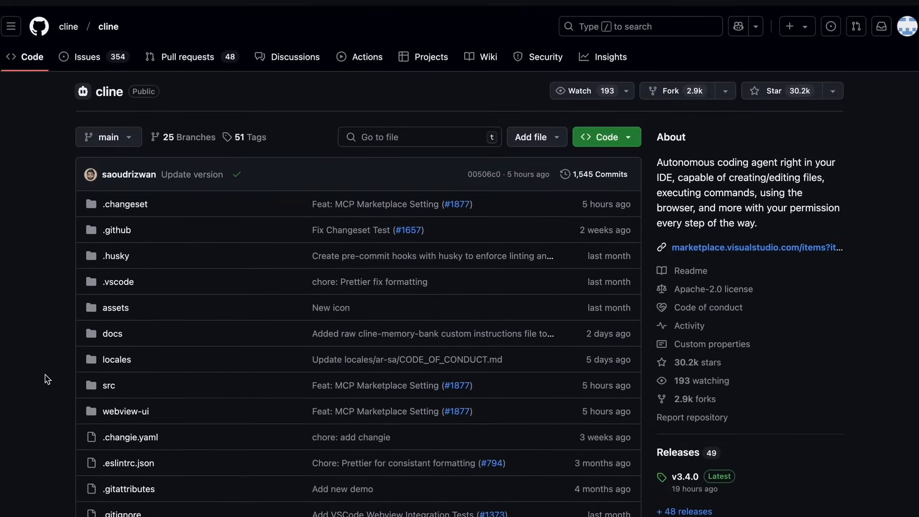
{"action": "scroll", "scroll_direction": "down", "scroll_amount": 3}
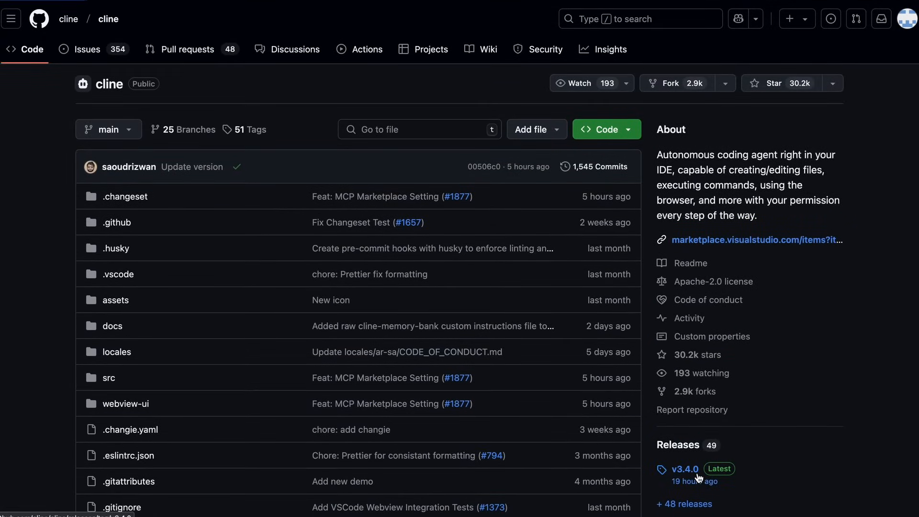
{"action": "left_click", "coordinate": [685, 470]}
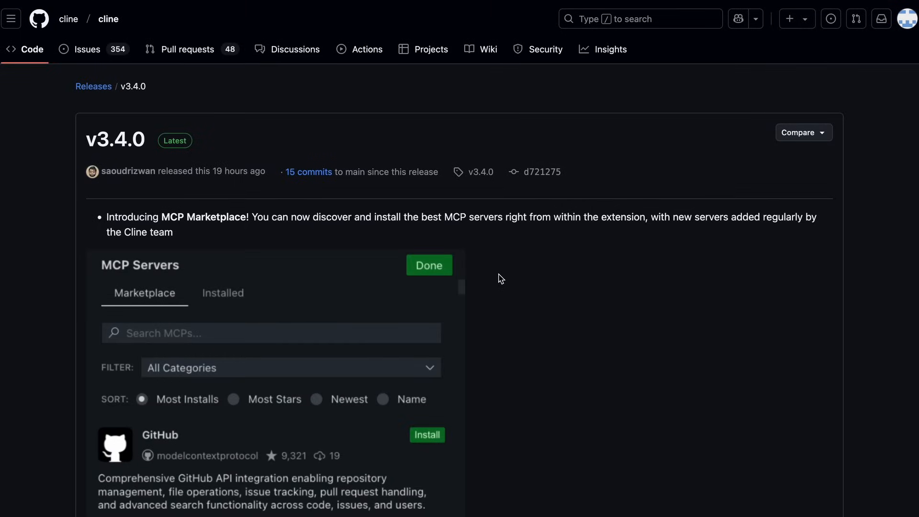
{"action": "scroll", "scroll_direction": "down", "scroll_amount": 3}
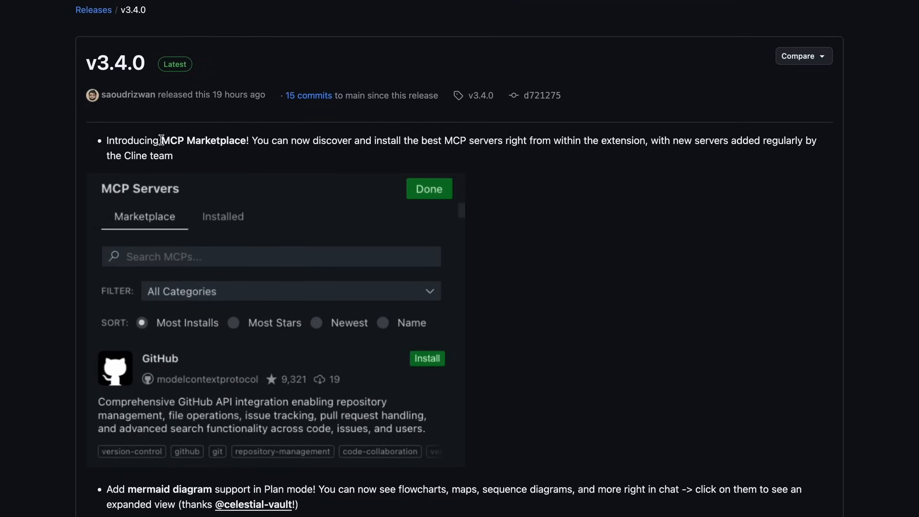
{"action": "double_click", "coordinate": [203, 140]}
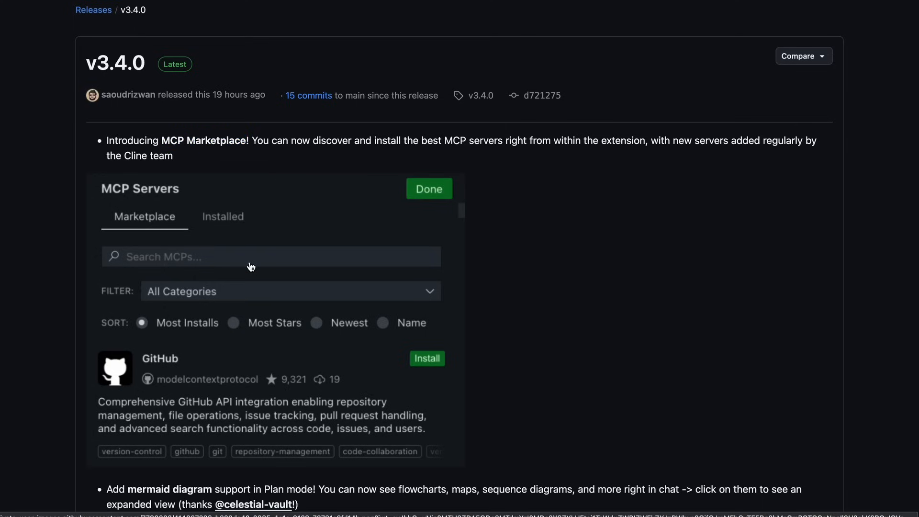
{"action": "mouse_move", "coordinate": [526, 210]}
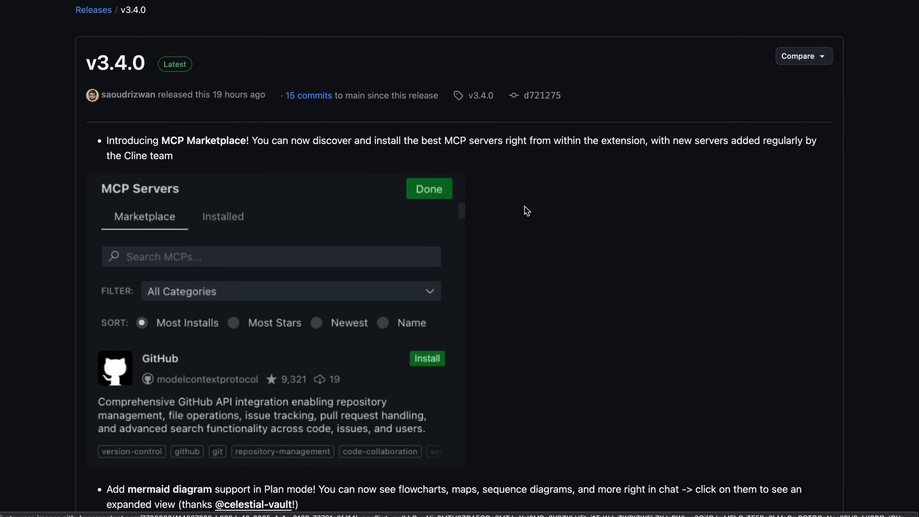
{"action": "mouse_move", "coordinate": [523, 343]}
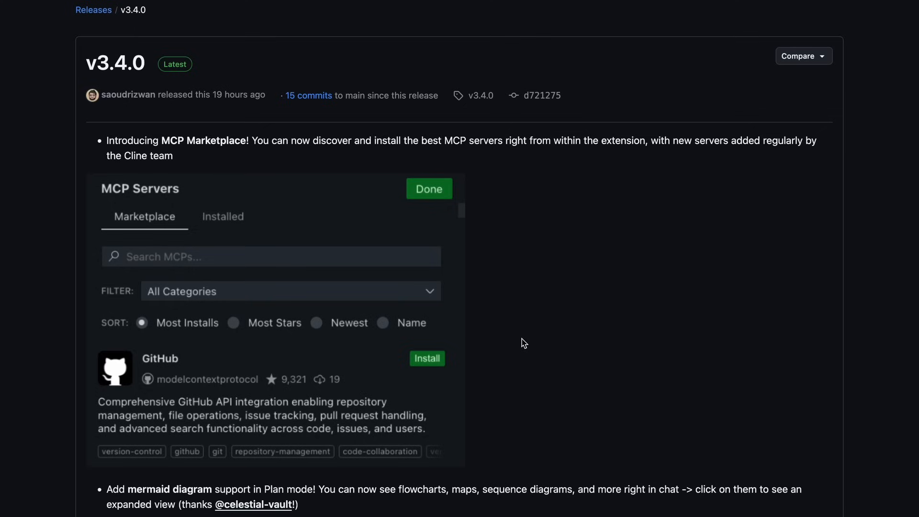
{"action": "mouse_move", "coordinate": [527, 340]}
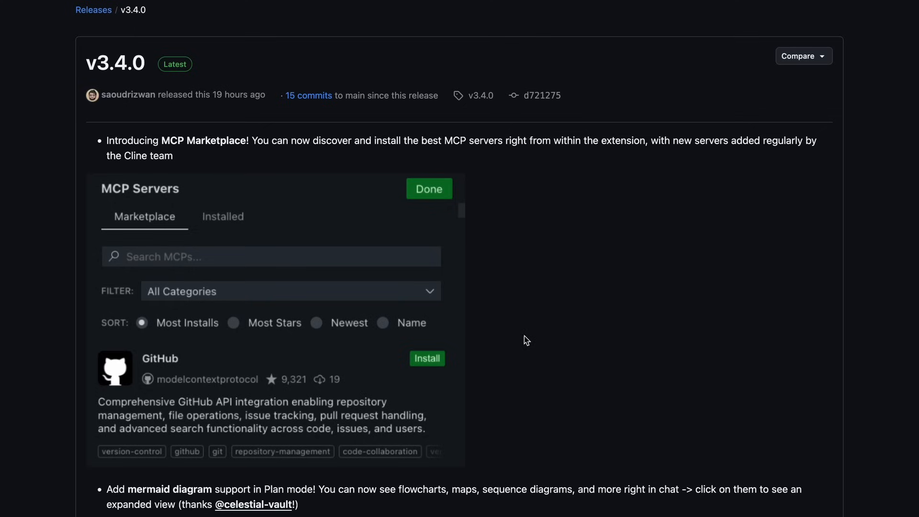
{"action": "mouse_move", "coordinate": [494, 282]}
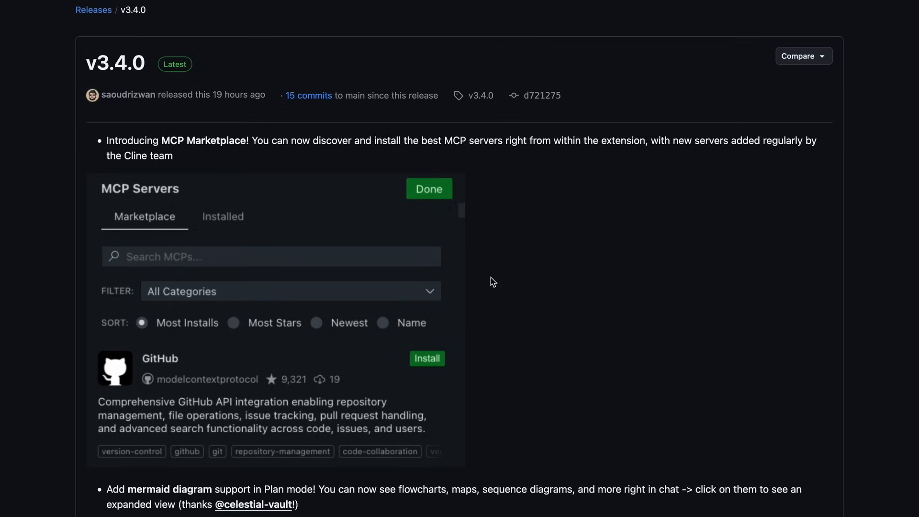
{"action": "mouse_move", "coordinate": [502, 260]}
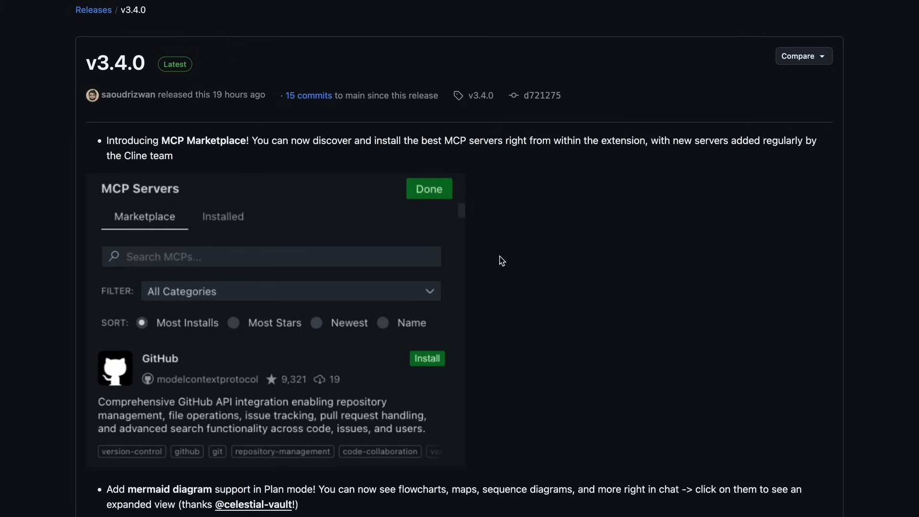
{"action": "mouse_move", "coordinate": [496, 247]}
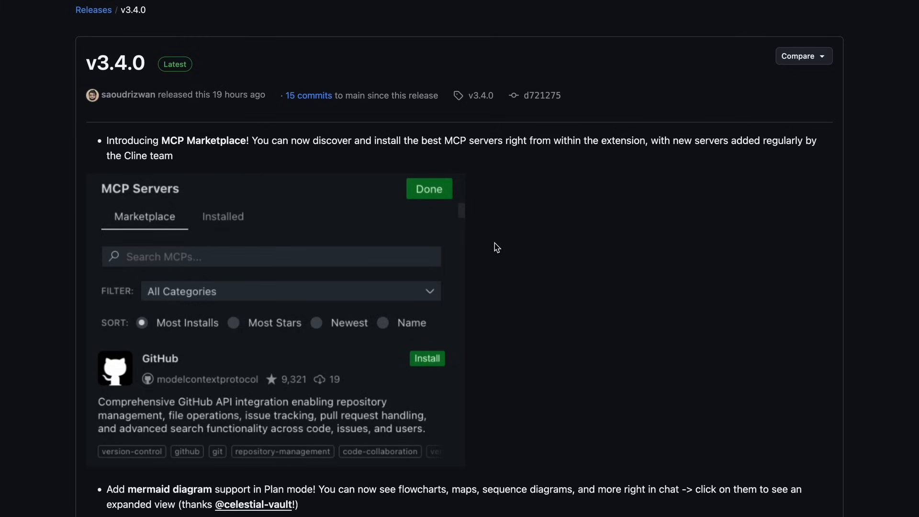
{"action": "mouse_move", "coordinate": [519, 267]}
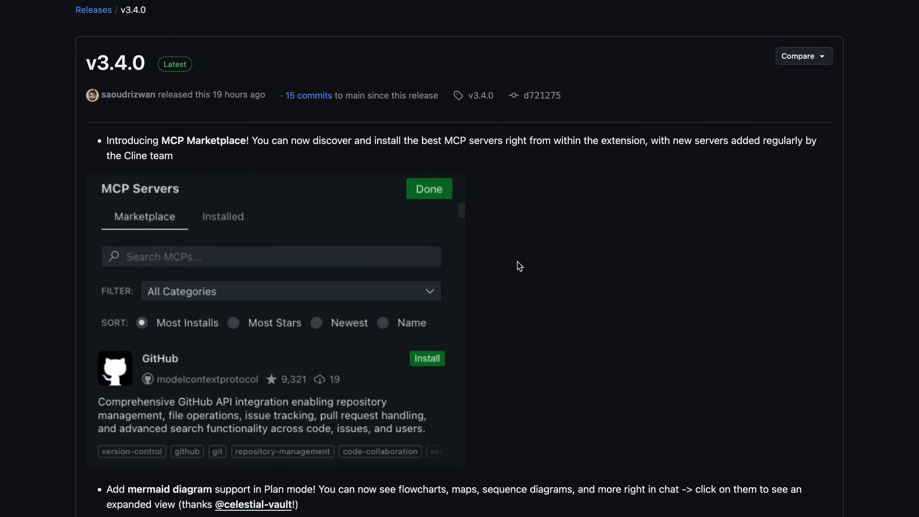
{"action": "mouse_move", "coordinate": [525, 269]}
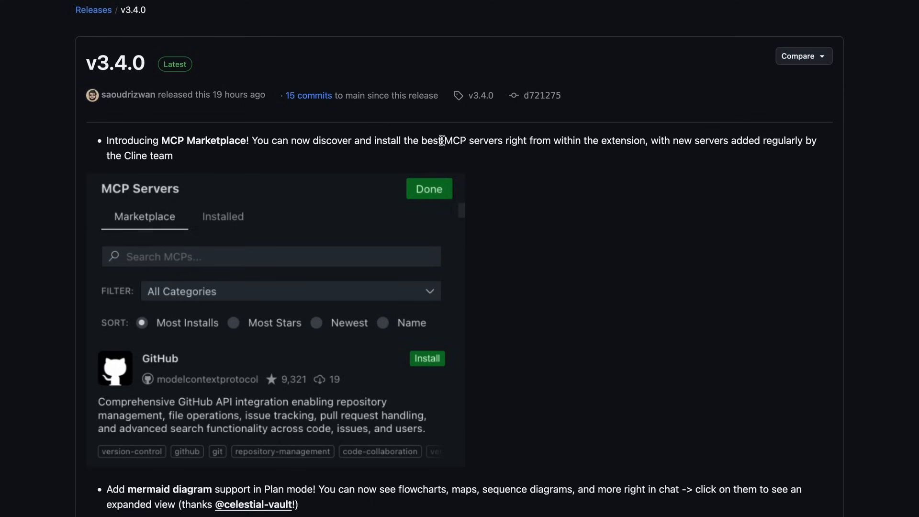
Highlight the MCP Marketplace sentence about discovering and installing MCP servers from within the extension
{"action": "left_click_drag", "start_coordinate": [444, 141], "coordinate": [511, 141]}
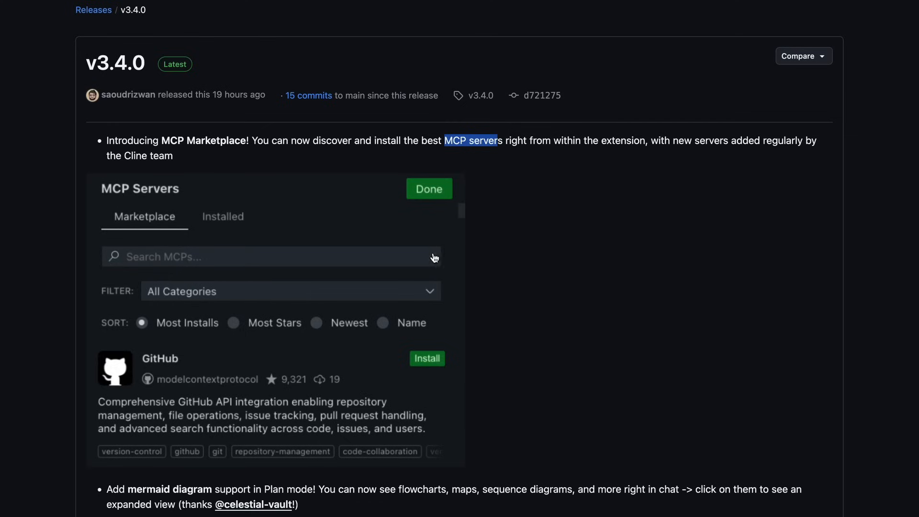
{"action": "mouse_move", "coordinate": [480, 262]}
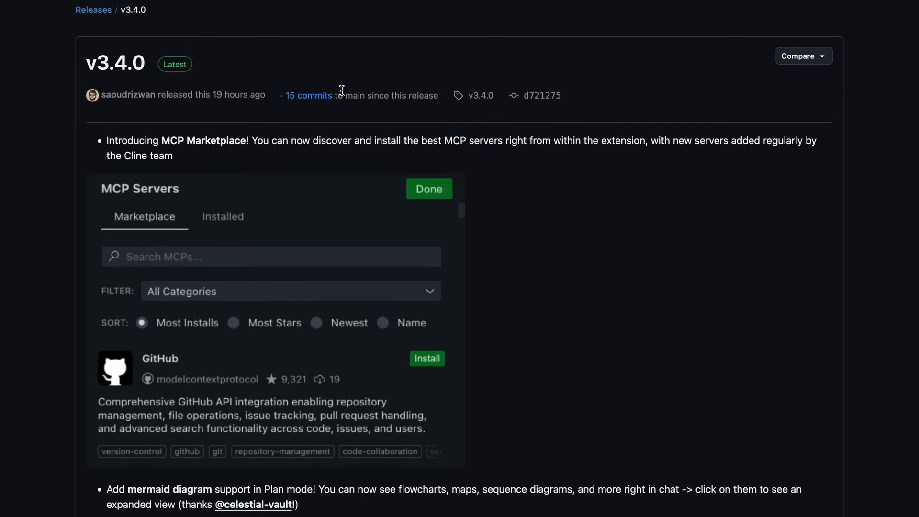
{"action": "mouse_move", "coordinate": [94, 167]}
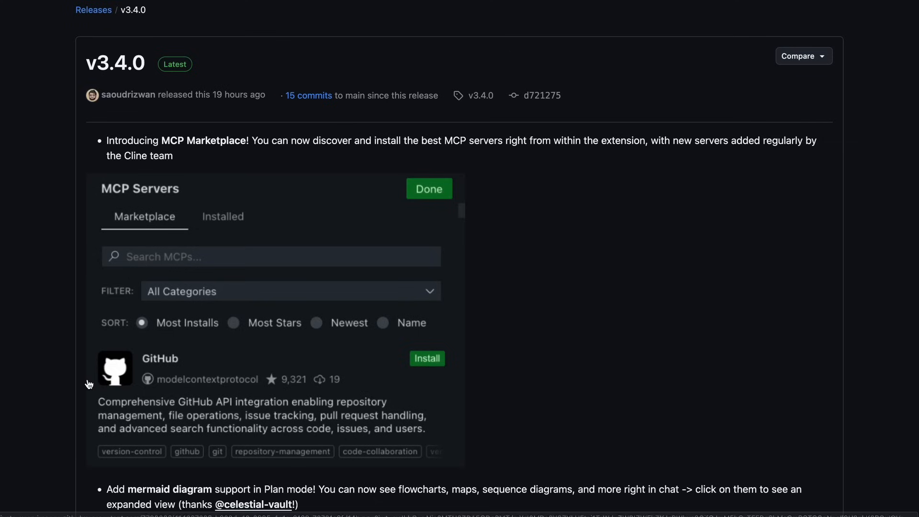
{"action": "mouse_move", "coordinate": [460, 416]}
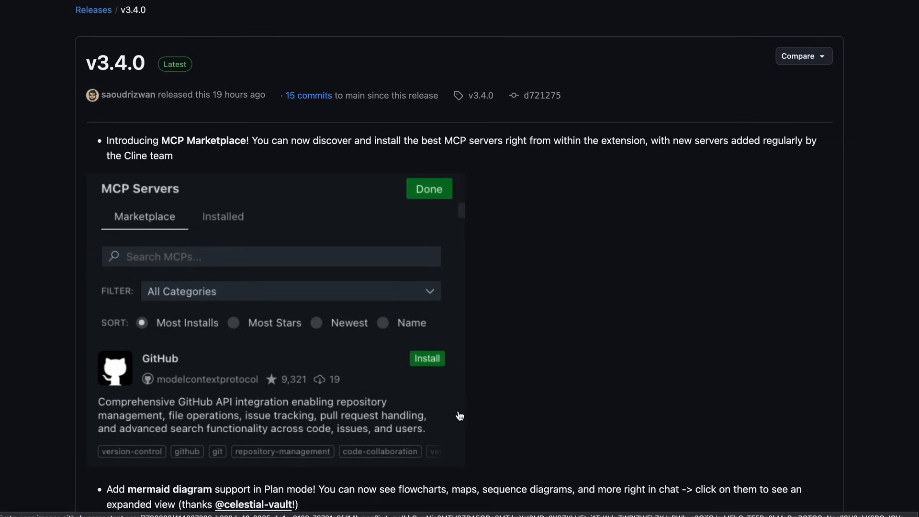
{"action": "mouse_move", "coordinate": [505, 271]}
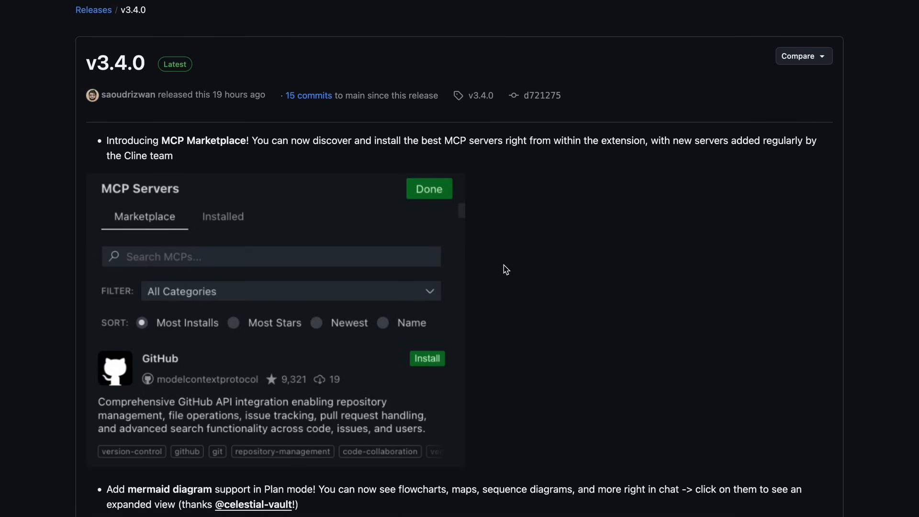
{"action": "mouse_move", "coordinate": [266, 138]}
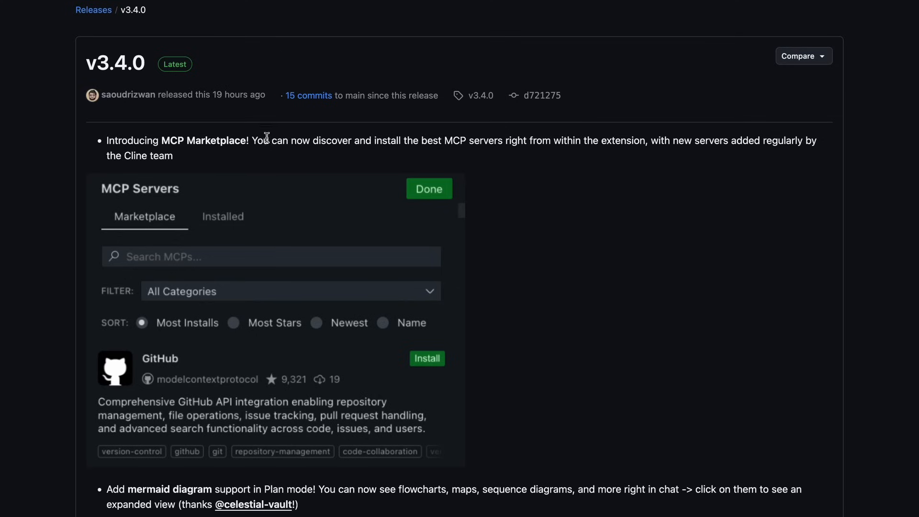
{"action": "mouse_move", "coordinate": [258, 142]}
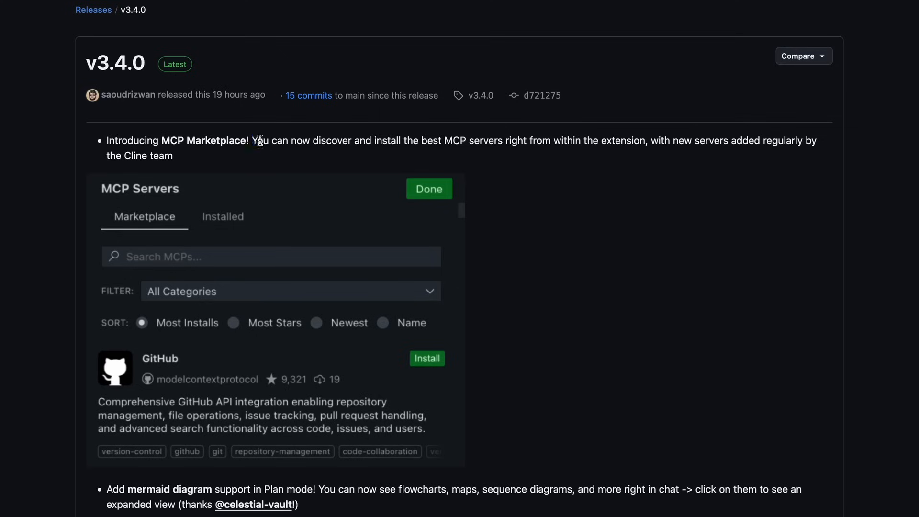
{"action": "mouse_move", "coordinate": [308, 160]}
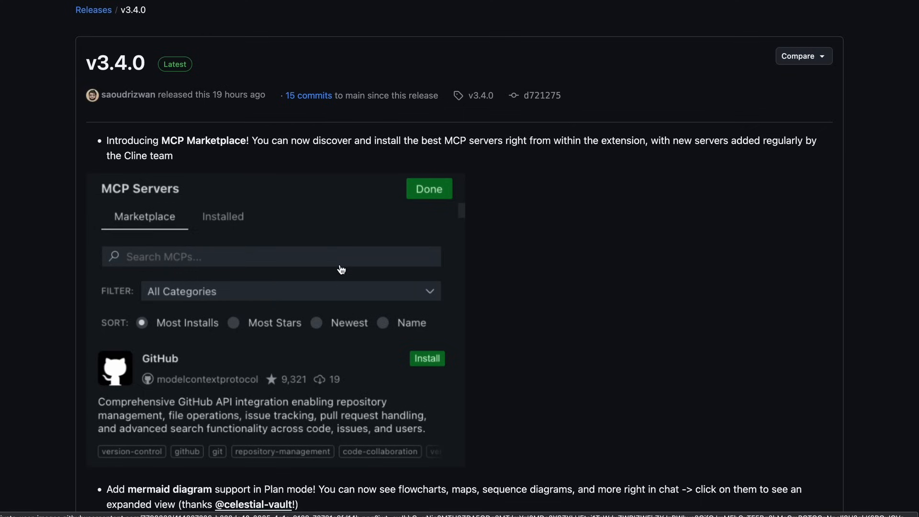
{"action": "mouse_move", "coordinate": [309, 353]}
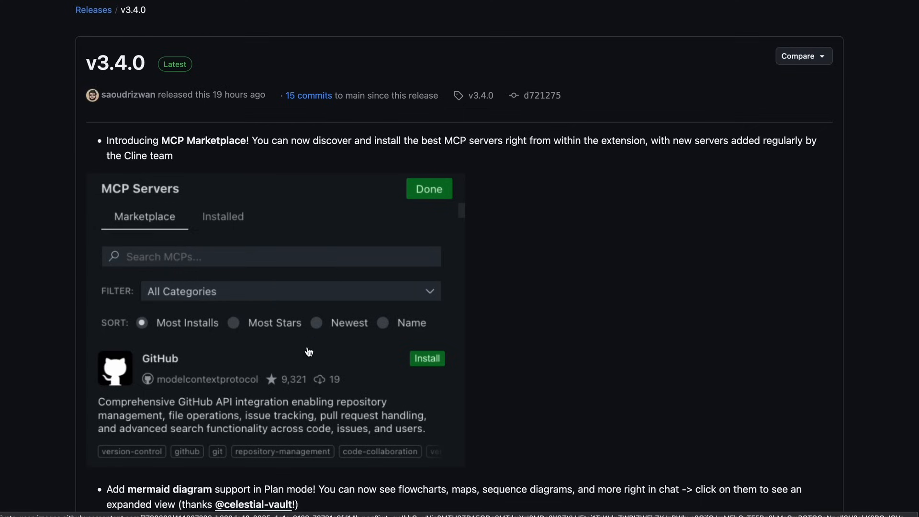
{"action": "mouse_move", "coordinate": [343, 391]}
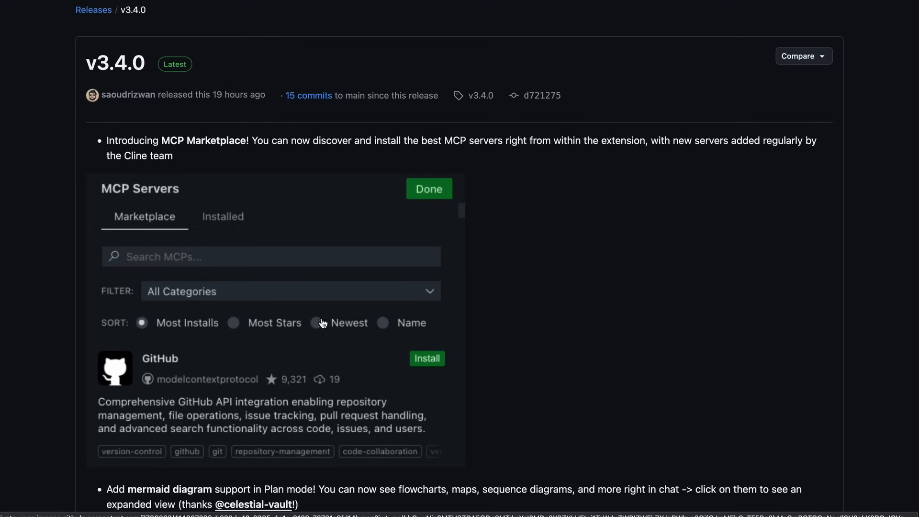
{"action": "mouse_move", "coordinate": [281, 163]}
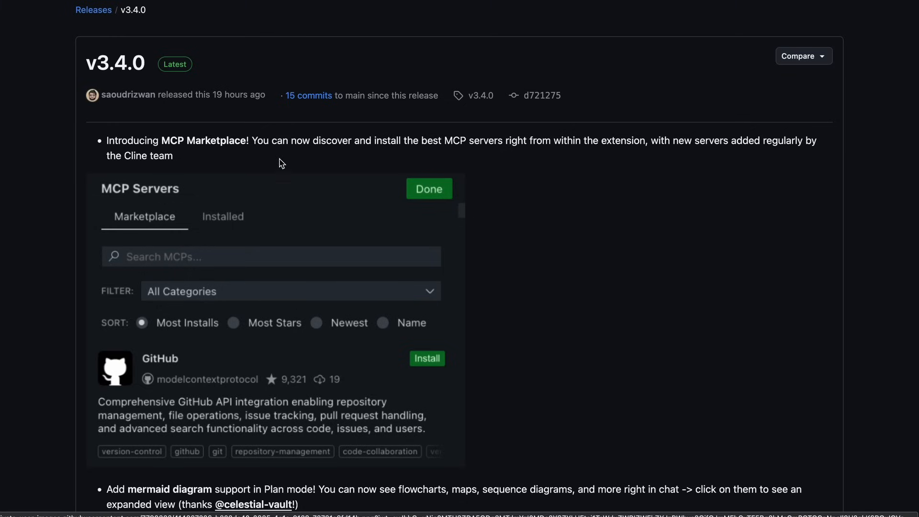
{"action": "left_click_drag", "start_coordinate": [252, 141], "coordinate": [370, 141]}
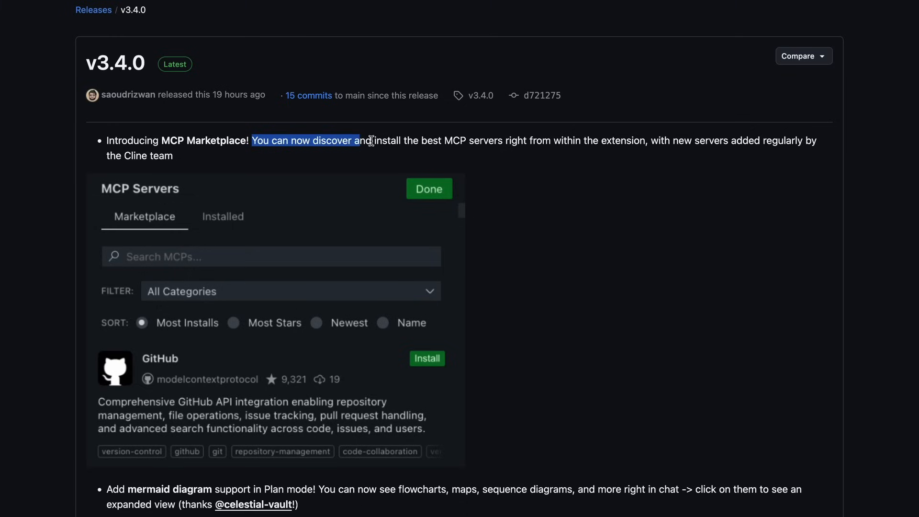
{"action": "left_click_drag", "start_coordinate": [361, 141], "coordinate": [609, 141]}
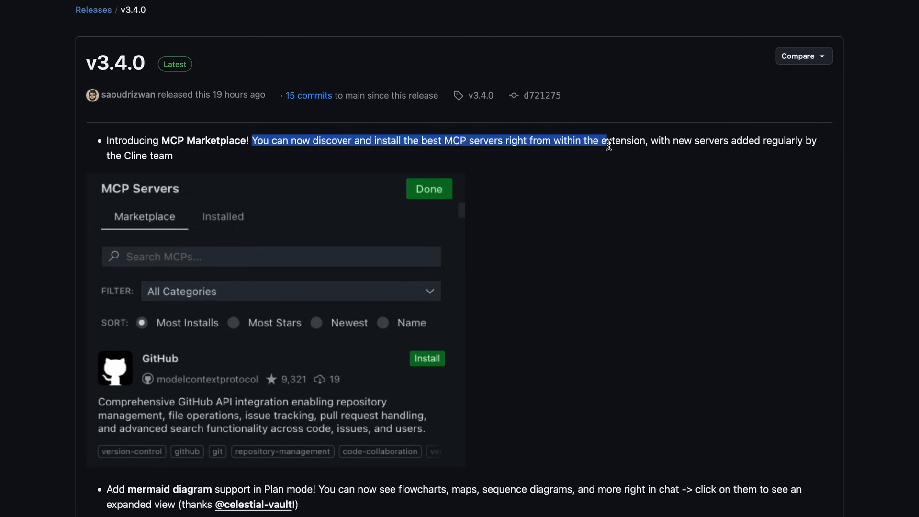
{"action": "left_click_drag", "start_coordinate": [608, 141], "coordinate": [652, 141]}
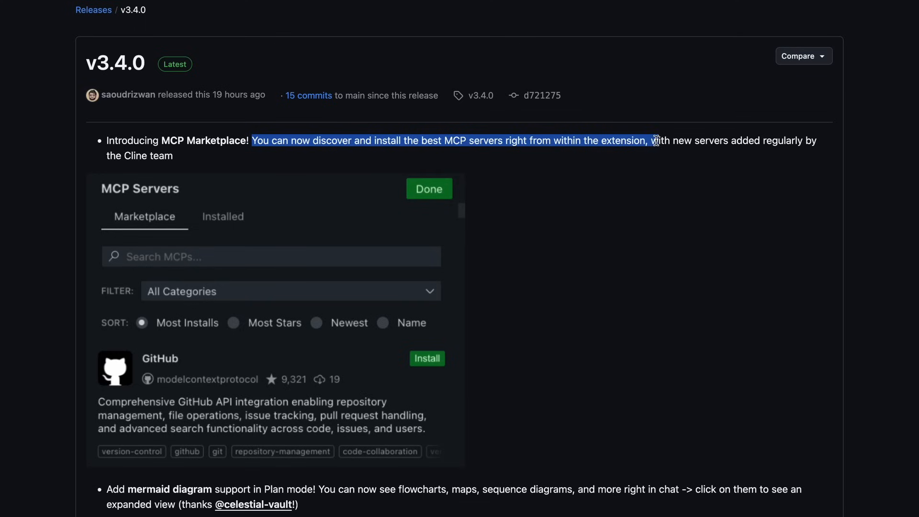
{"action": "left_click_drag", "start_coordinate": [653, 140], "coordinate": [823, 153]}
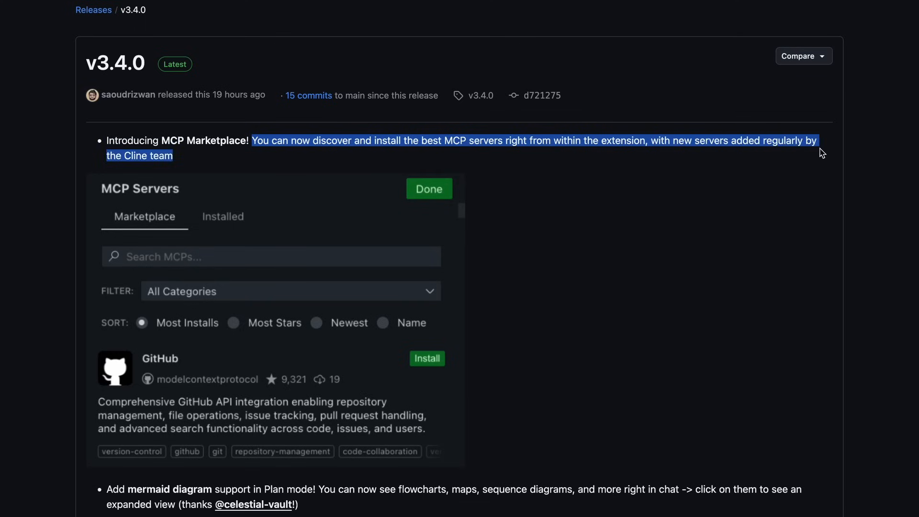
{"action": "mouse_move", "coordinate": [742, 175]}
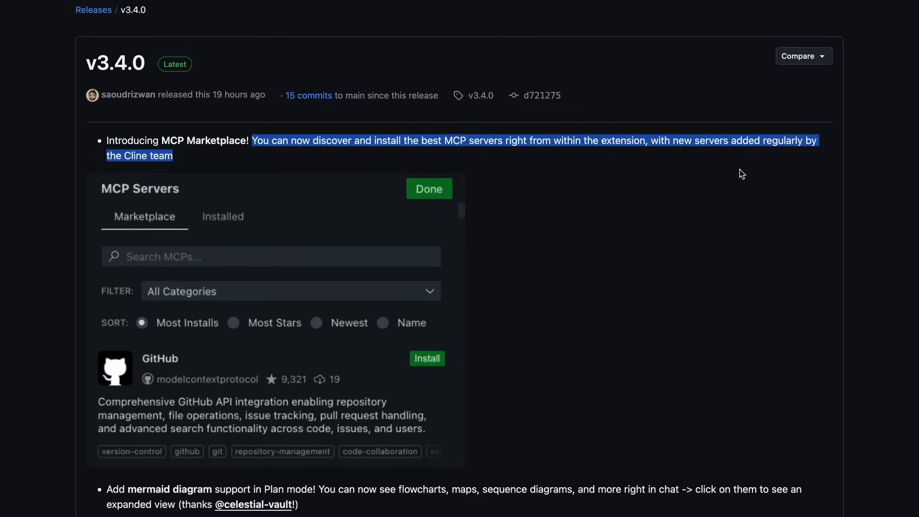
Highlight the mermaid diagram note's phrases on flowcharts, sequence diagrams and expanded view, then clear the selection
{"action": "scroll", "scroll_direction": "down", "scroll_amount": 3}
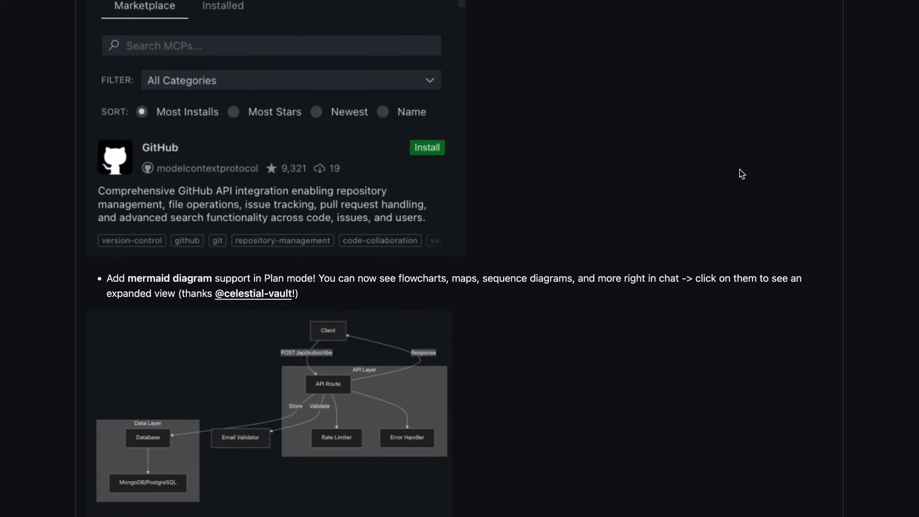
{"action": "scroll", "scroll_direction": "down", "scroll_amount": 3}
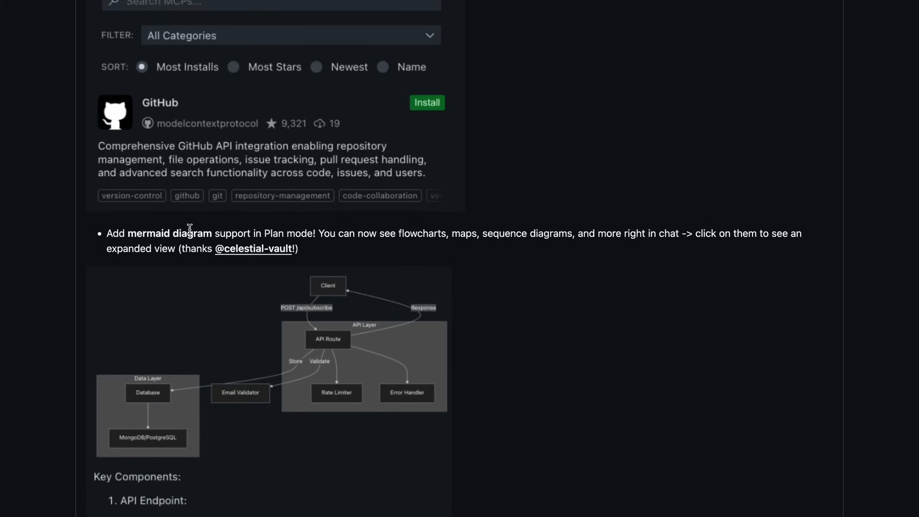
{"action": "left_click_drag", "start_coordinate": [129, 233], "coordinate": [335, 234]}
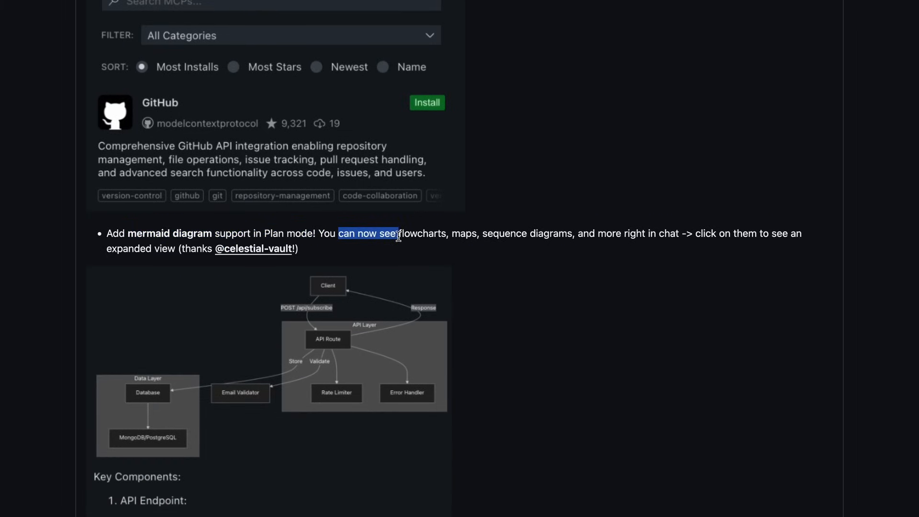
{"action": "left_click_drag", "start_coordinate": [397, 233], "coordinate": [511, 233]}
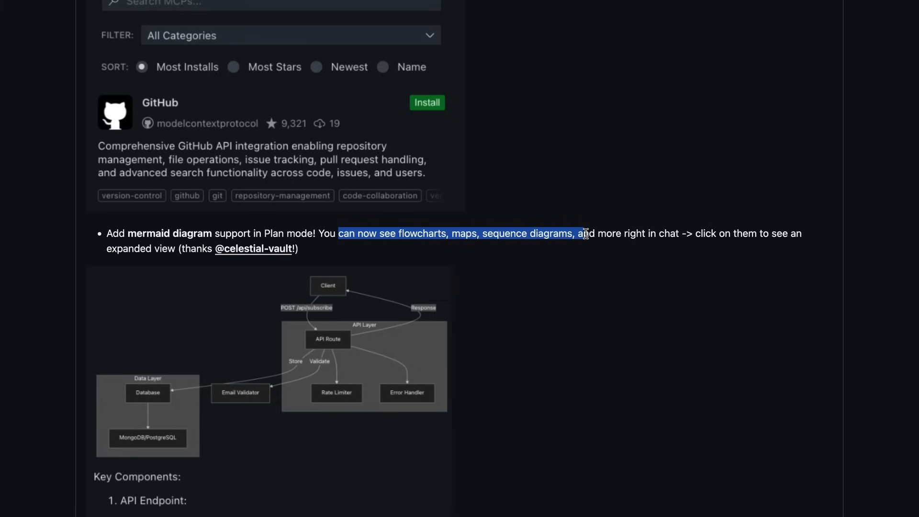
{"action": "left_click_drag", "start_coordinate": [584, 233], "coordinate": [679, 233]}
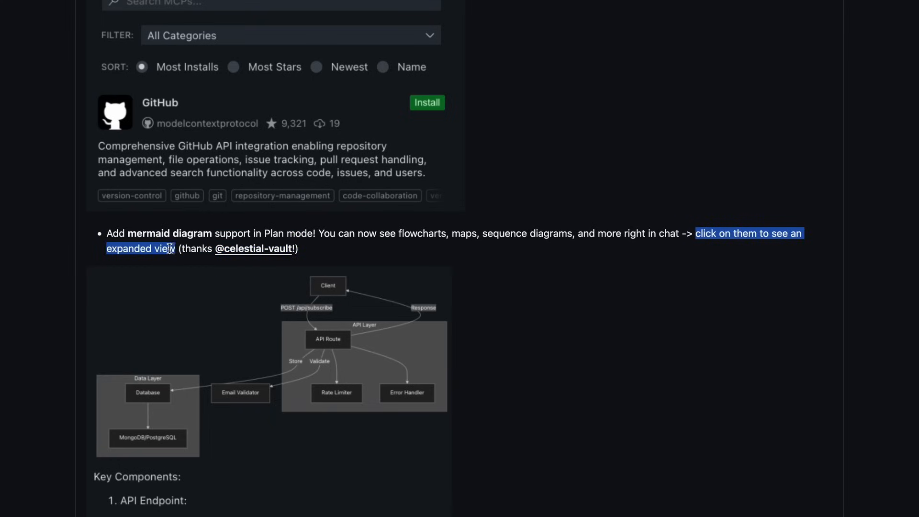
{"action": "left_click", "coordinate": [155, 249]}
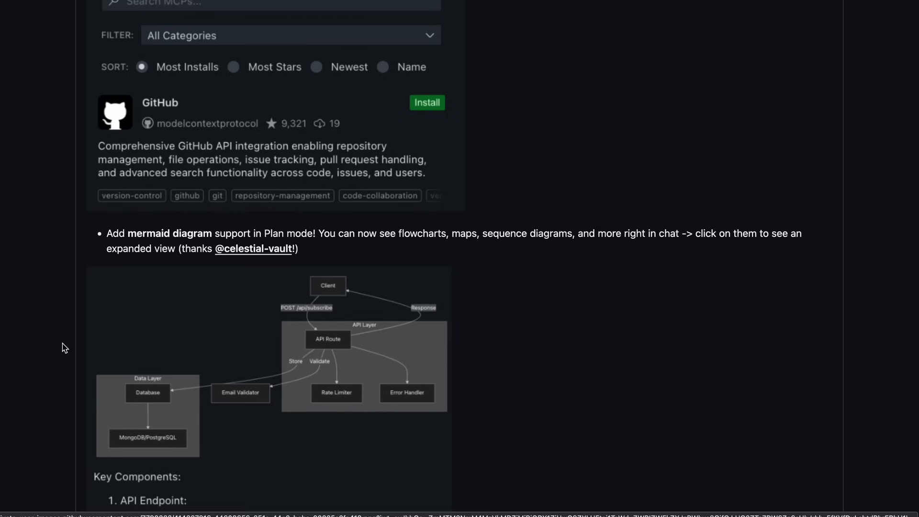
{"action": "scroll", "scroll_direction": "down", "scroll_amount": 3}
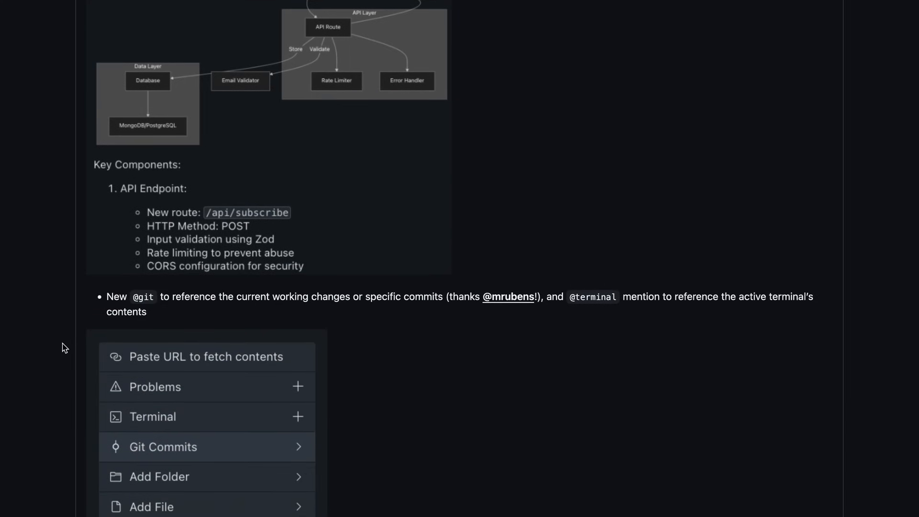
{"action": "scroll", "scroll_direction": "down", "scroll_amount": 3}
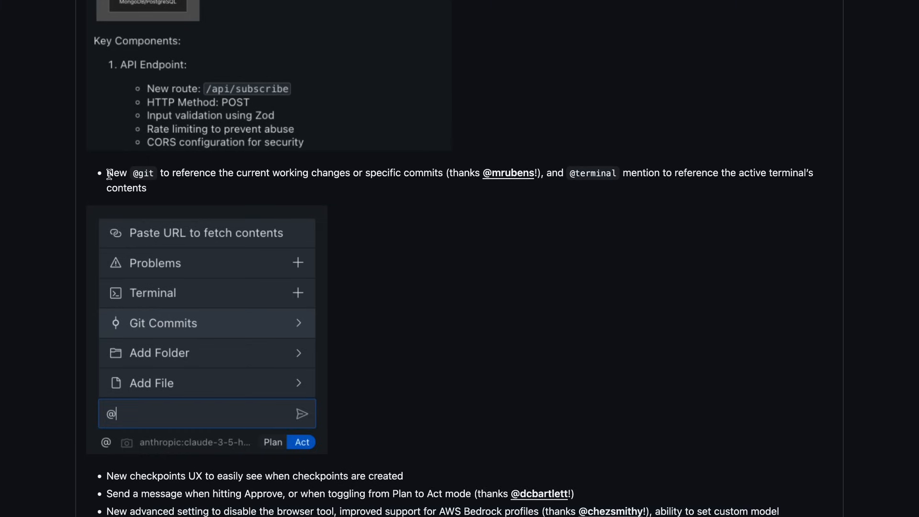
{"action": "left_click_drag", "start_coordinate": [107, 173], "coordinate": [398, 173]}
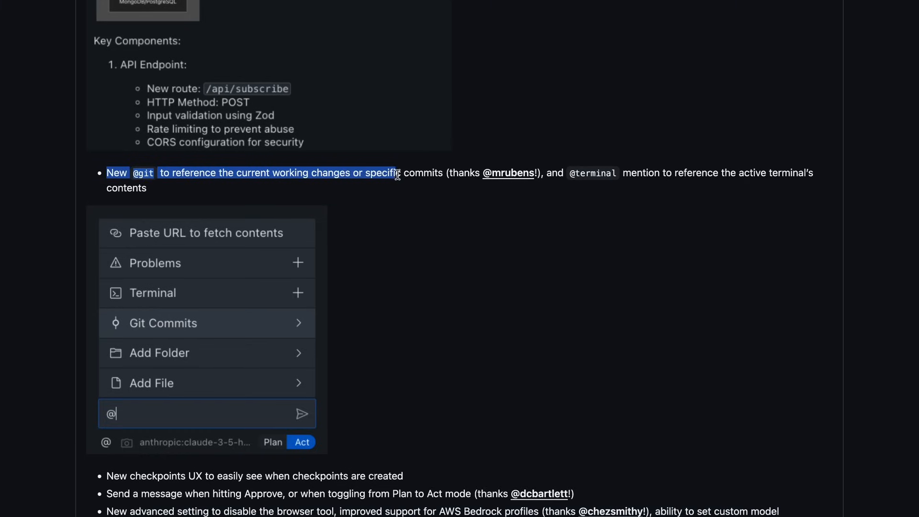
{"action": "left_click", "coordinate": [551, 176]}
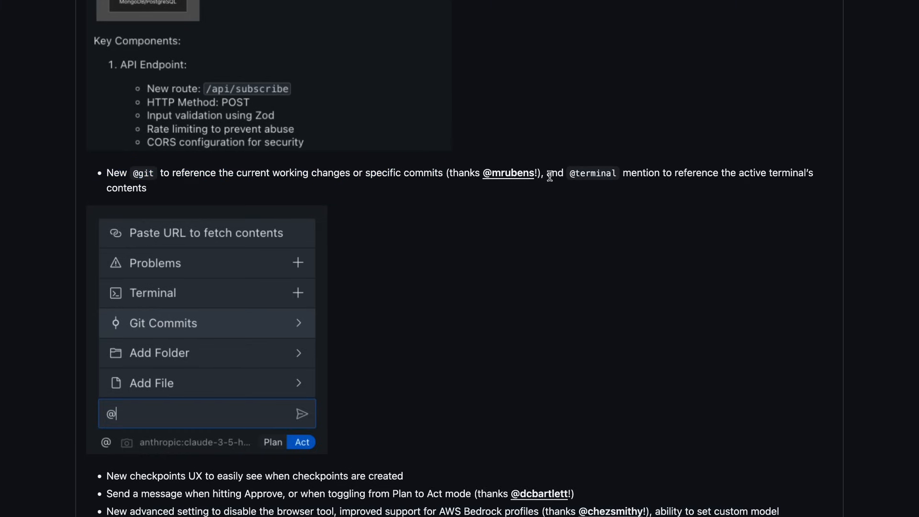
{"action": "left_click_drag", "start_coordinate": [547, 173], "coordinate": [636, 173]}
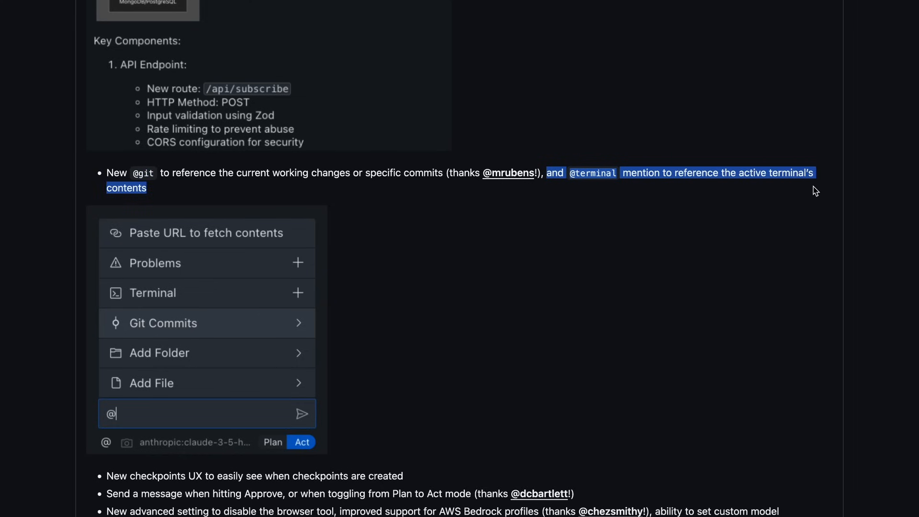
{"action": "mouse_move", "coordinate": [707, 207]}
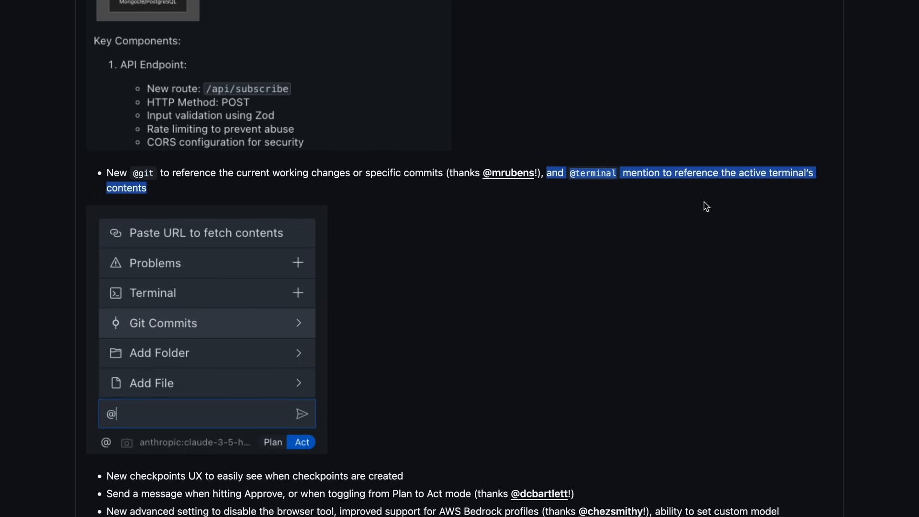
Highlight the custom model configuration details on context window, max output and price
{"action": "scroll", "scroll_direction": "down", "scroll_amount": 3}
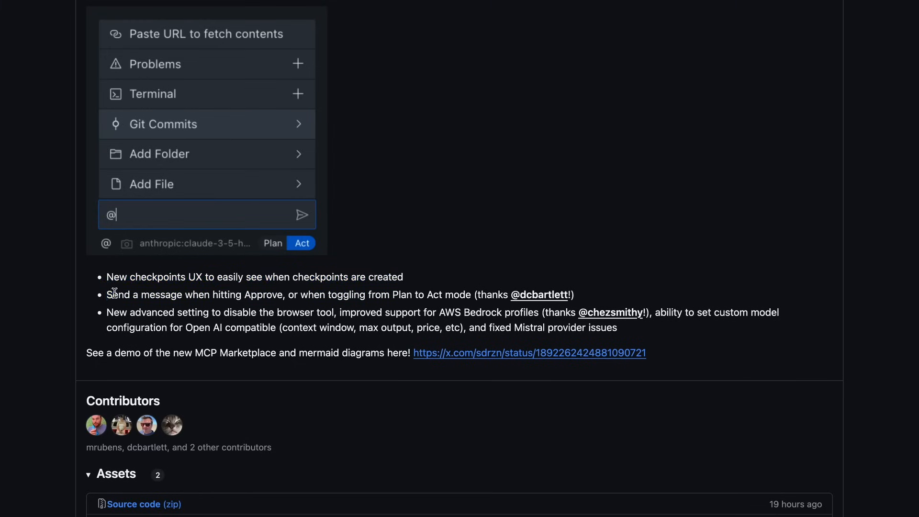
{"action": "mouse_move", "coordinate": [407, 290]}
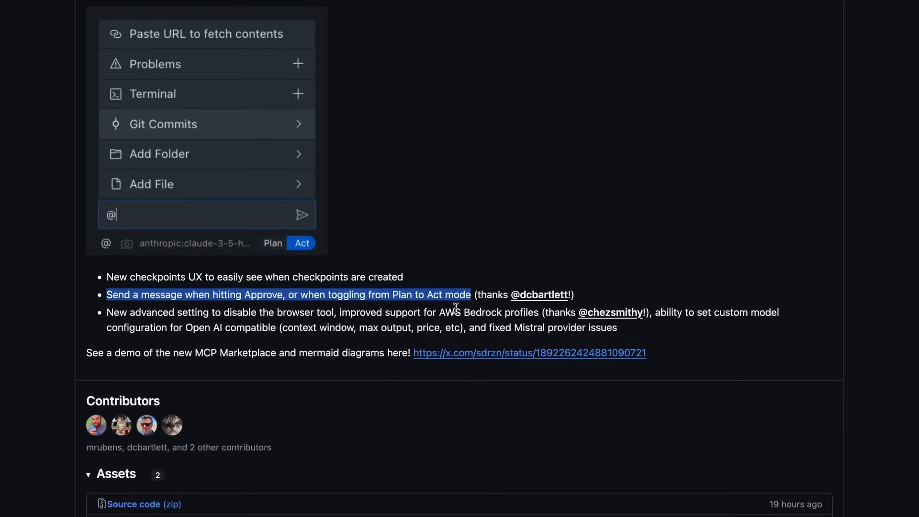
{"action": "mouse_move", "coordinate": [128, 312]}
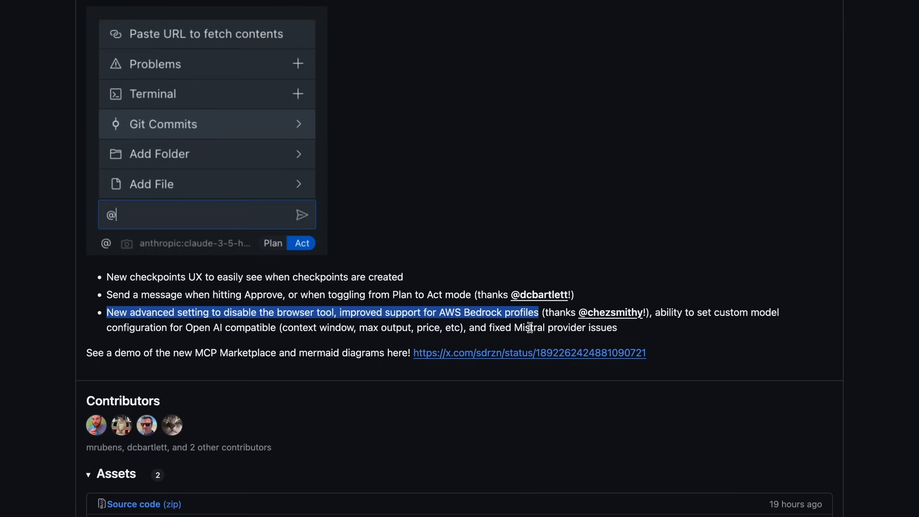
{"action": "mouse_move", "coordinate": [472, 327]}
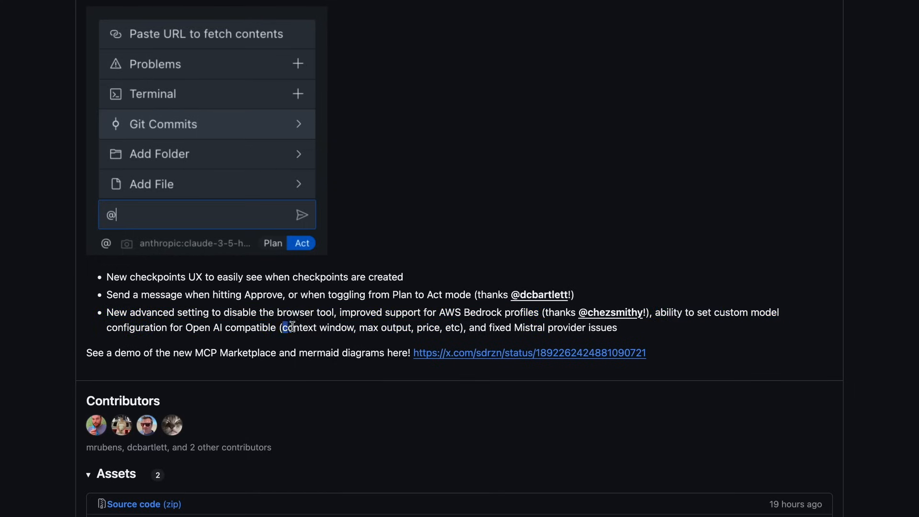
{"action": "left_click_drag", "start_coordinate": [284, 327], "coordinate": [445, 327]}
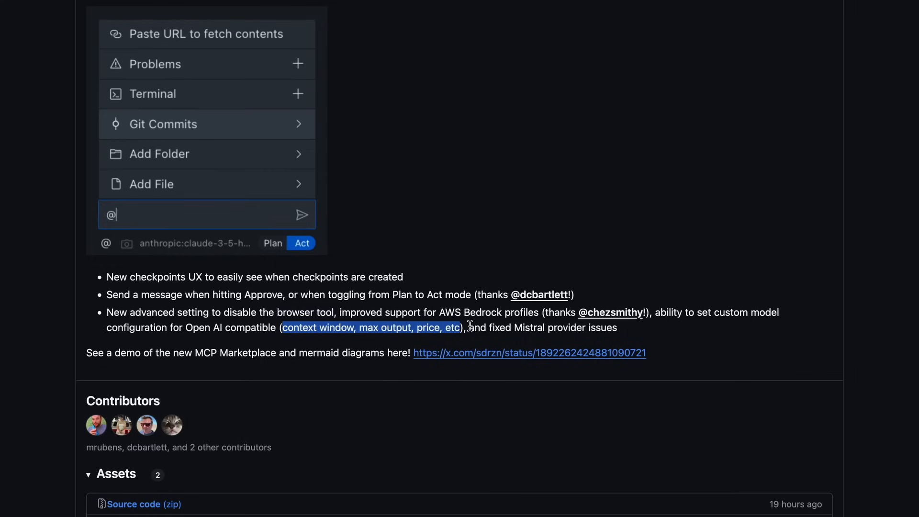
{"action": "left_click_drag", "start_coordinate": [469, 328], "coordinate": [622, 328]}
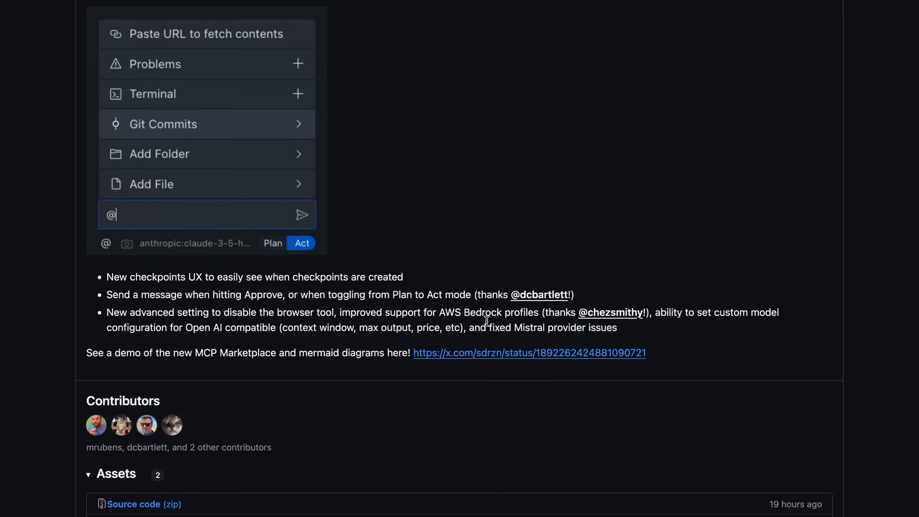
{"action": "mouse_move", "coordinate": [482, 327]}
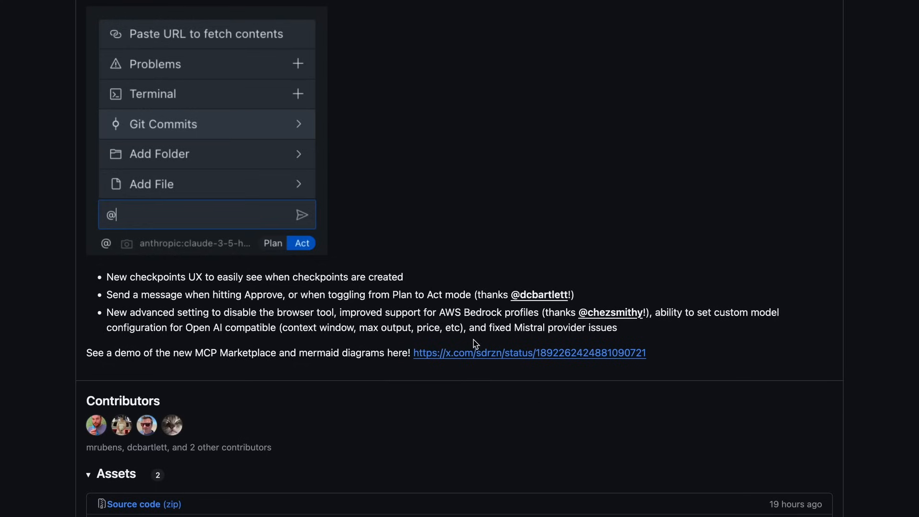
Scroll back to the top of the v3.4.0 release page
{"action": "scroll", "scroll_direction": "up", "scroll_amount": 3}
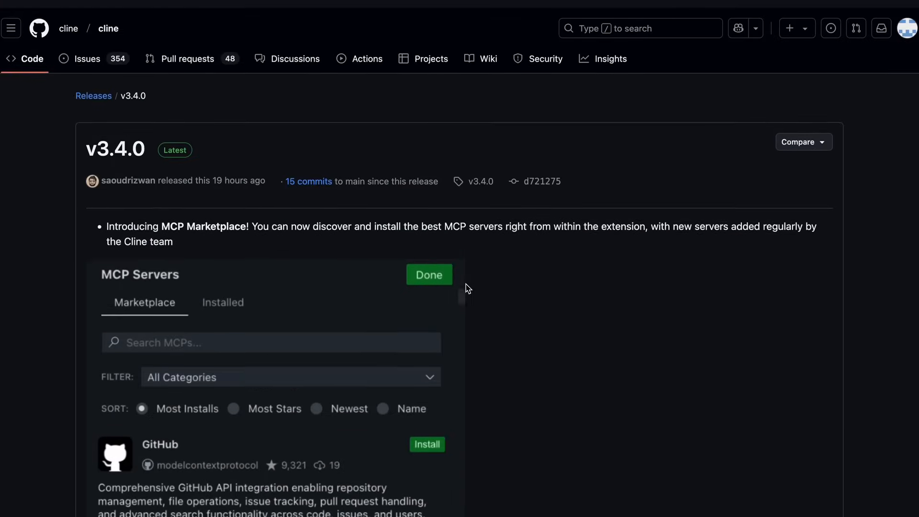
{"action": "scroll", "scroll_direction": "down", "scroll_amount": 3}
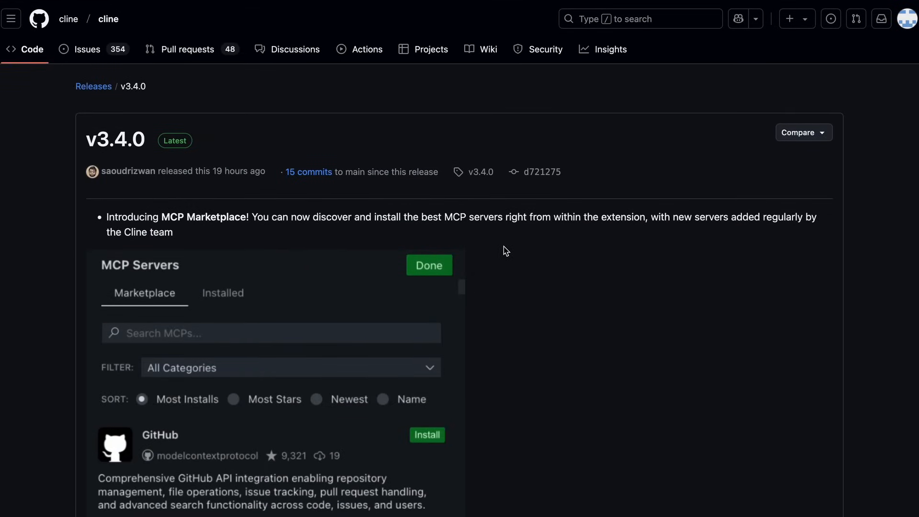
{"action": "mouse_move", "coordinate": [521, 251]}
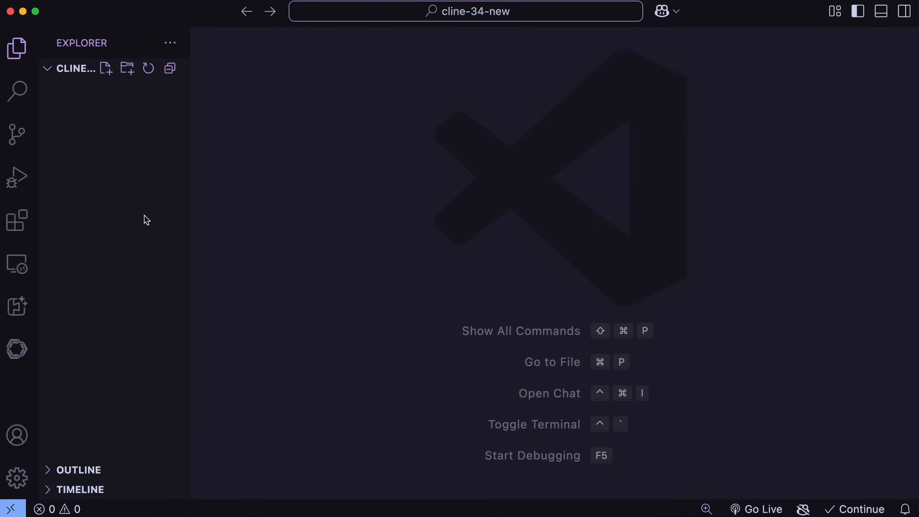
{"action": "left_click", "coordinate": [17, 220]}
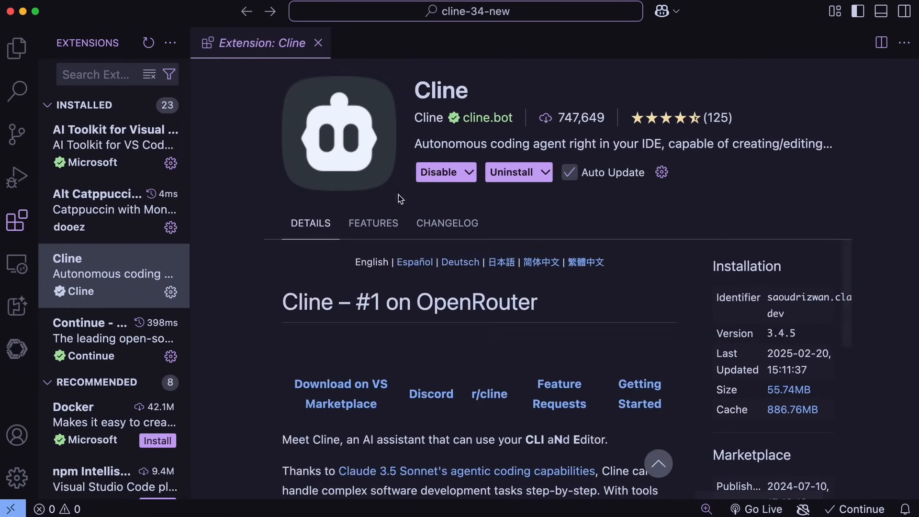
{"action": "left_click", "coordinate": [319, 43]}
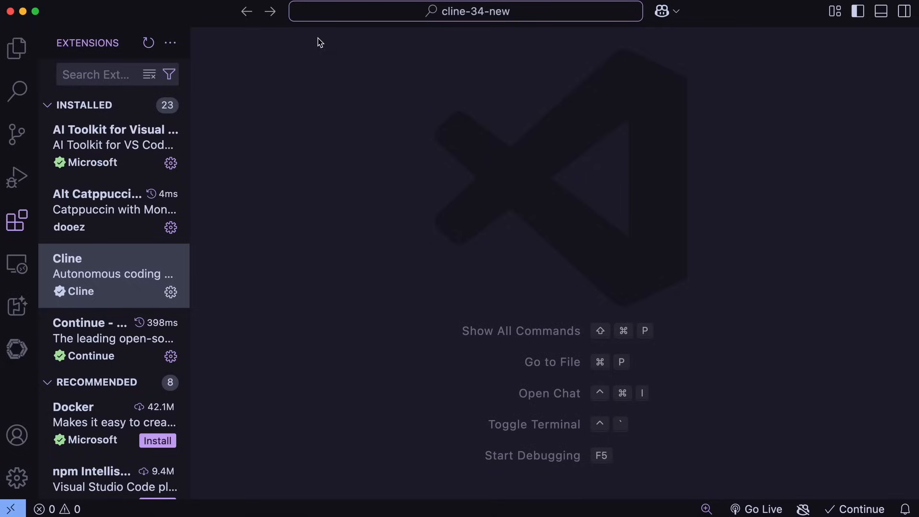
{"action": "left_click", "coordinate": [17, 46]}
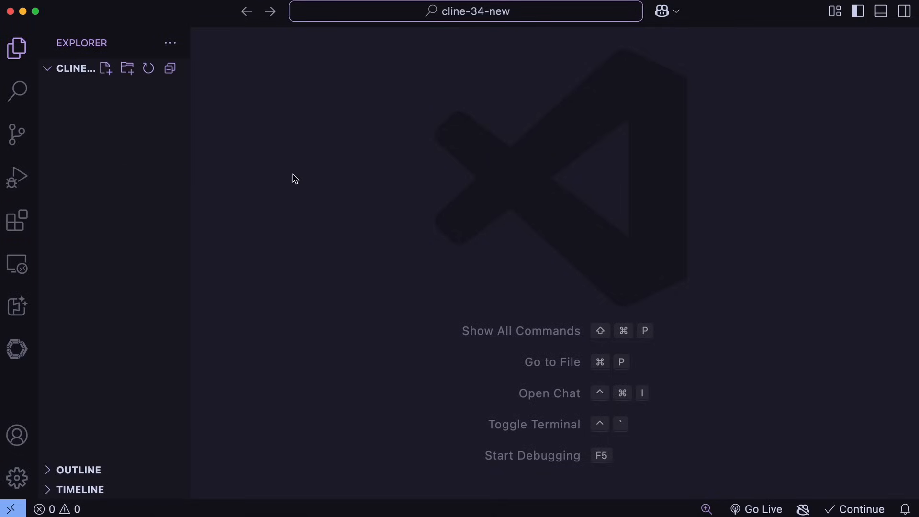
Show the Cline panel with its welcome message and recent tasks
{"action": "left_click", "coordinate": [901, 12]}
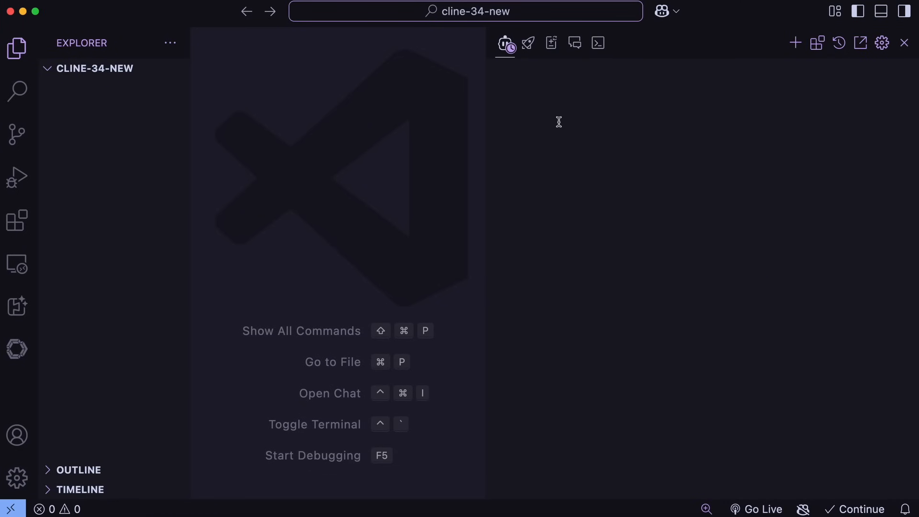
{"action": "left_click", "coordinate": [506, 43]}
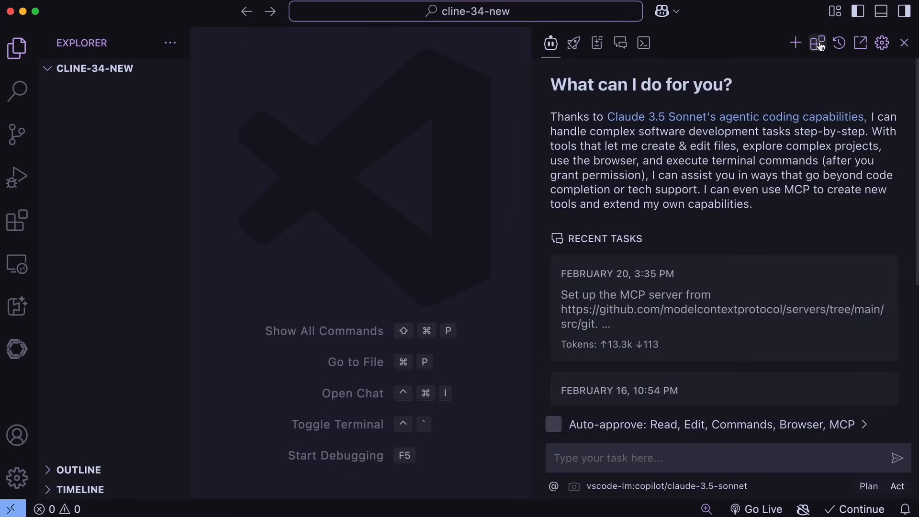
Browse the MCP server marketplace listing in the Cline panel
{"action": "left_click", "coordinate": [818, 44]}
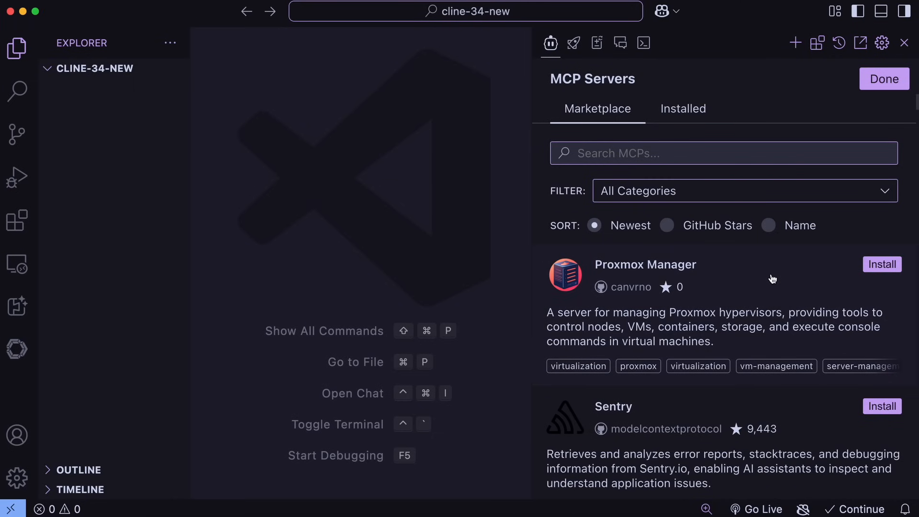
{"action": "scroll", "scroll_direction": "down", "scroll_amount": 3}
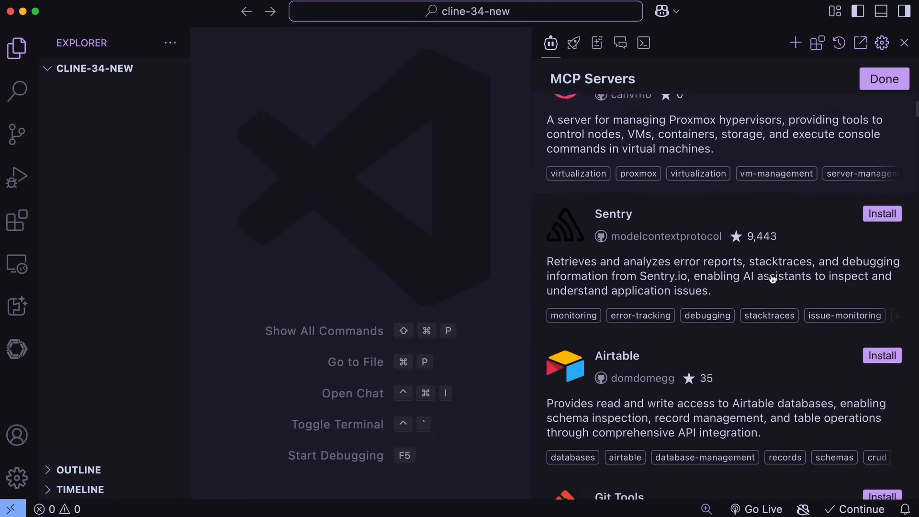
{"action": "scroll", "scroll_direction": "down", "scroll_amount": 3}
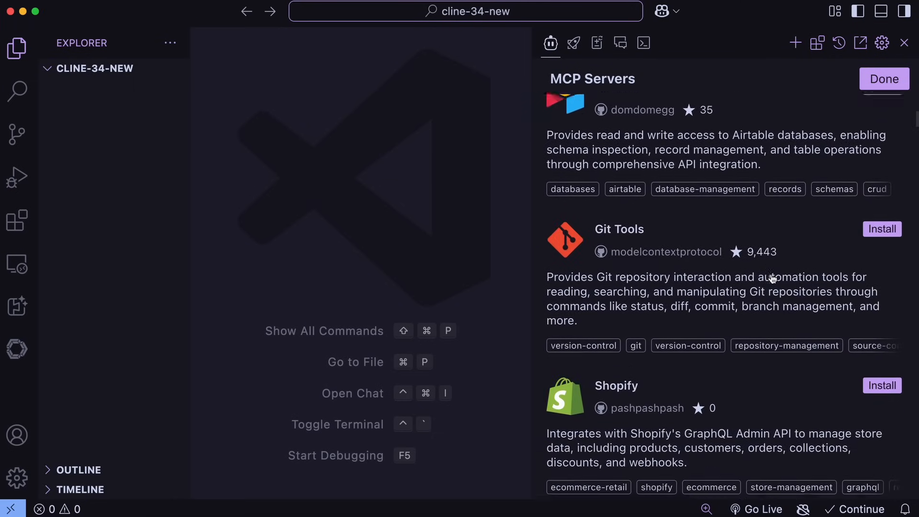
{"action": "scroll", "scroll_direction": "down", "scroll_amount": 3}
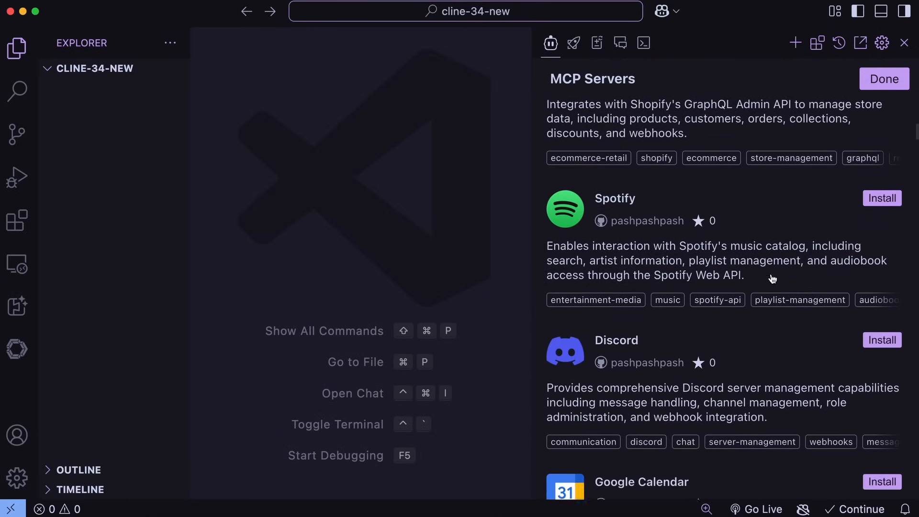
{"action": "scroll", "scroll_direction": "down", "scroll_amount": 3}
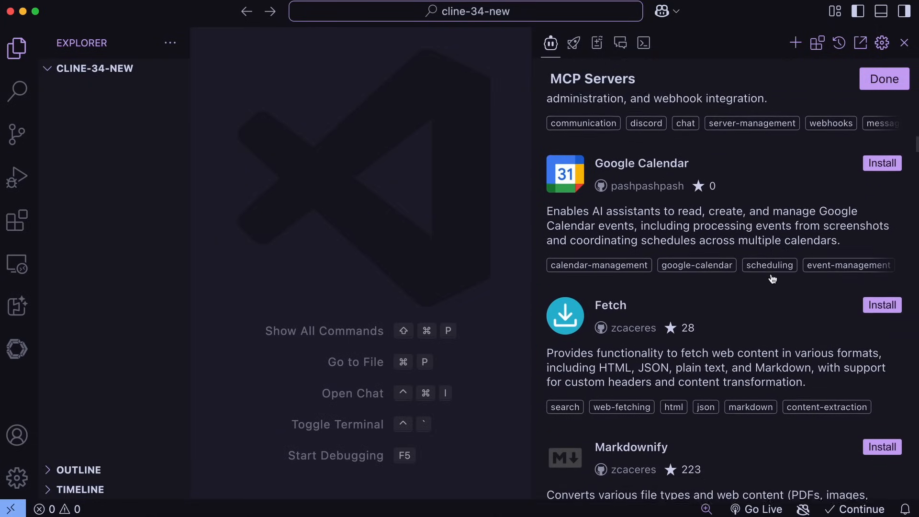
{"action": "scroll", "scroll_direction": "down", "scroll_amount": 3}
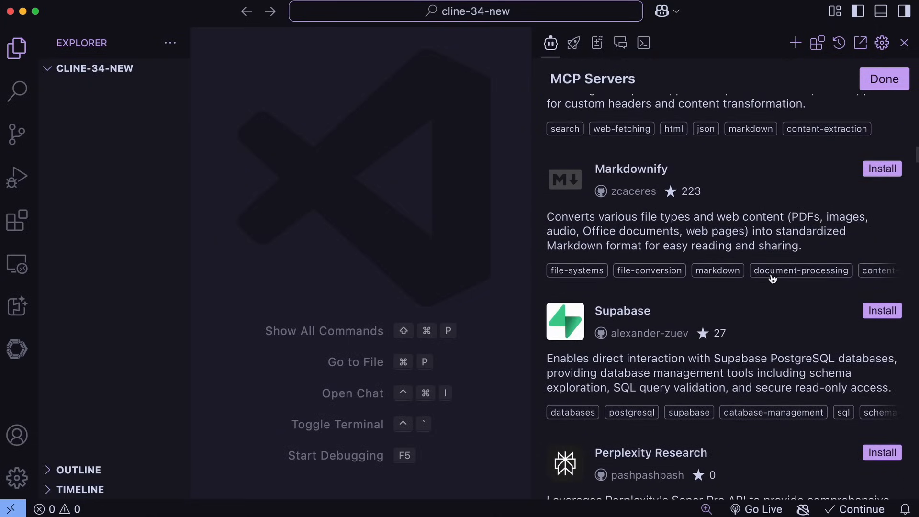
{"action": "scroll", "scroll_direction": "down", "scroll_amount": 3}
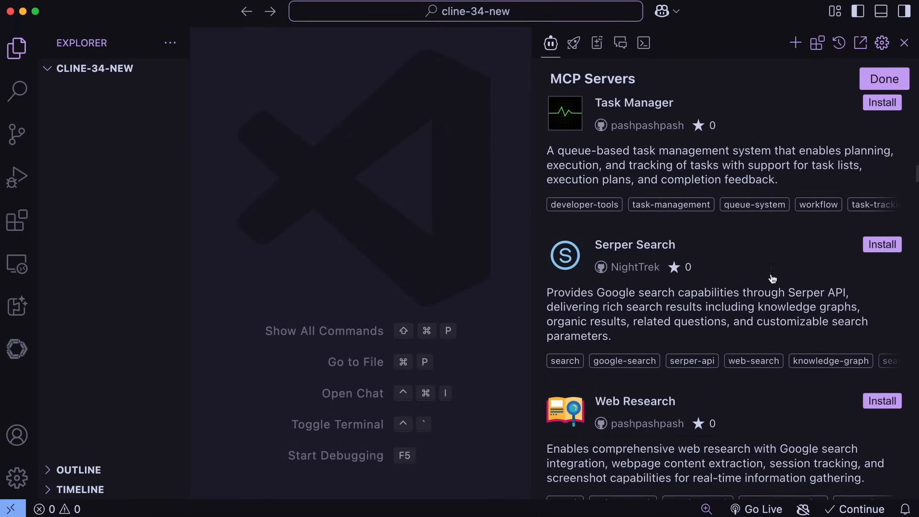
{"action": "scroll", "scroll_direction": "down", "scroll_amount": 3}
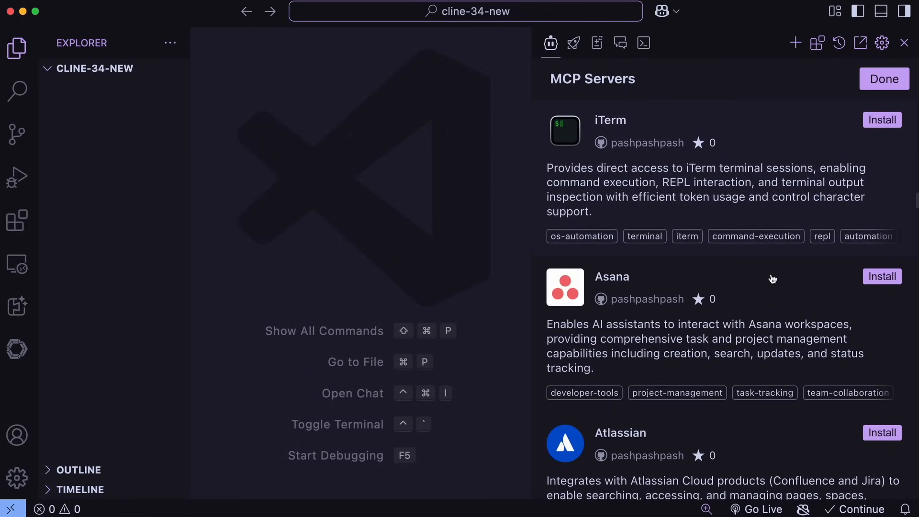
{"action": "scroll", "scroll_direction": "down", "scroll_amount": 3}
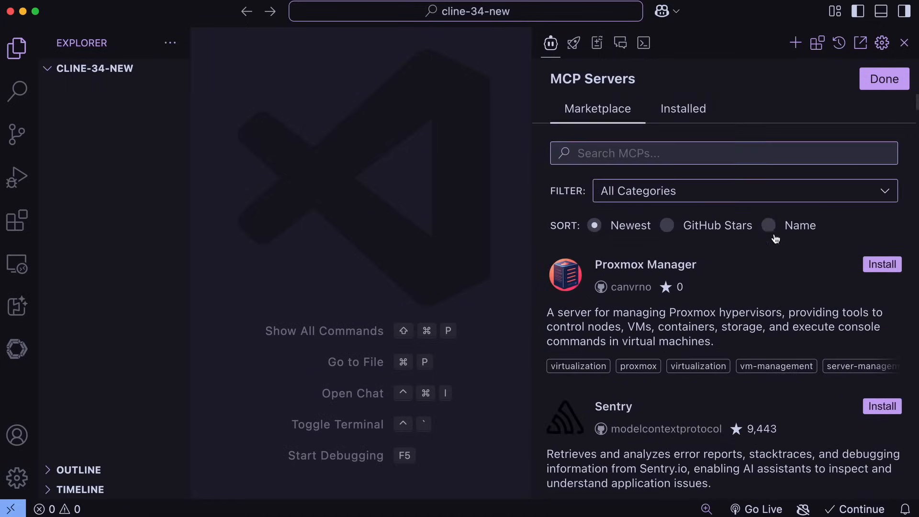
Search the marketplace for 'git' and install the Git Tools MCP server
{"action": "type", "text": "git"}
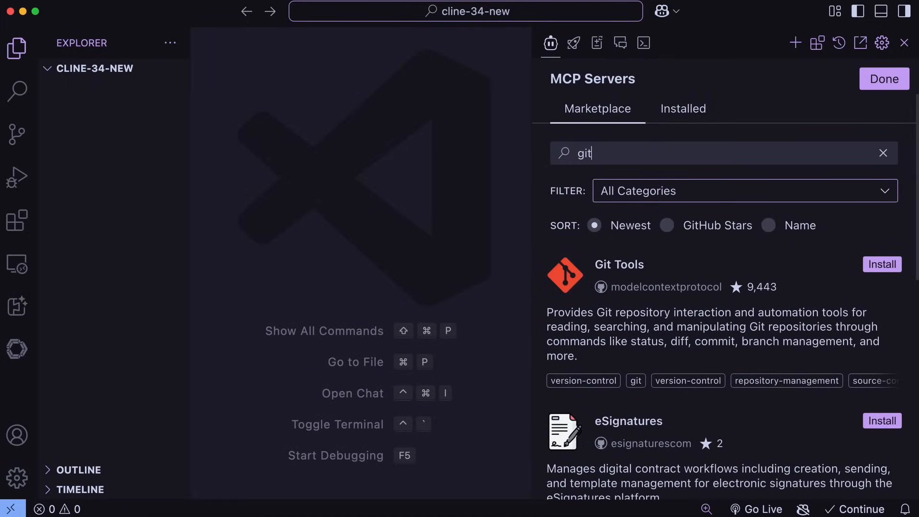
{"action": "left_click", "coordinate": [882, 264]}
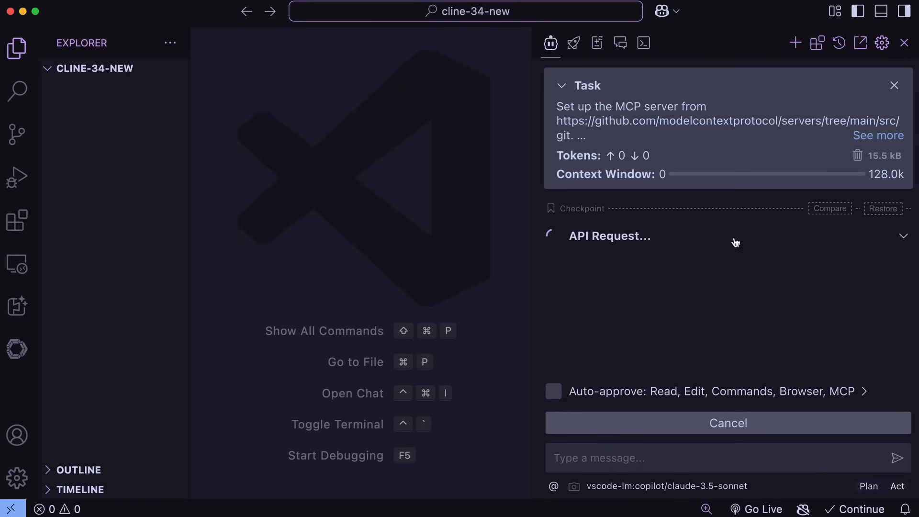
{"action": "mouse_move", "coordinate": [714, 261]}
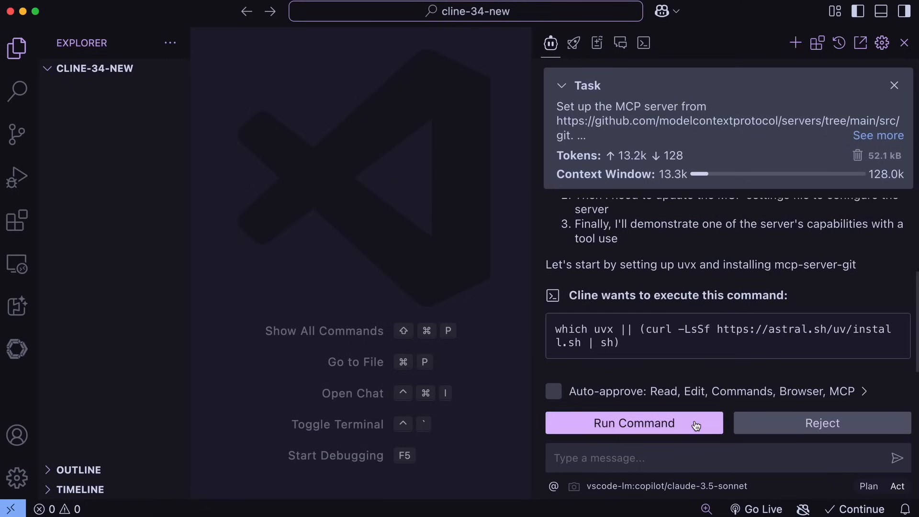
Approve Cline's uvx check command and return to the task conversation
{"action": "left_click", "coordinate": [634, 423]}
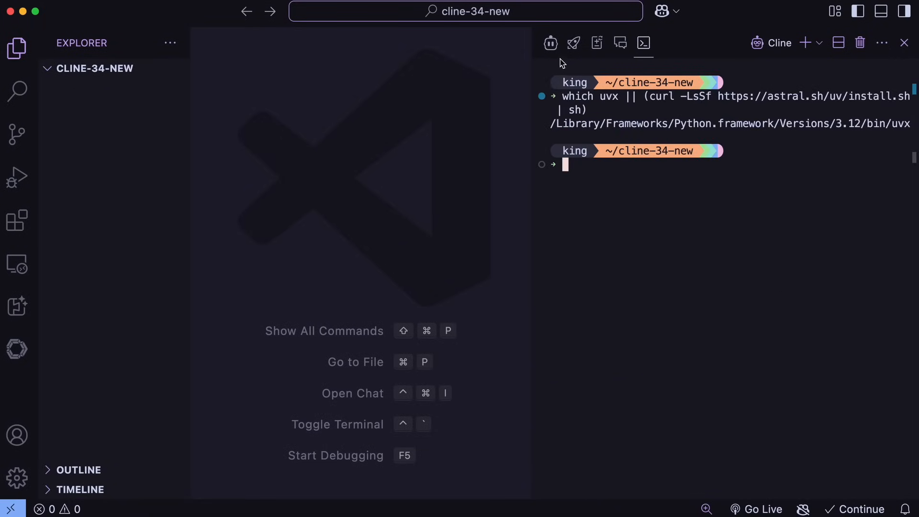
{"action": "left_click", "coordinate": [550, 43]}
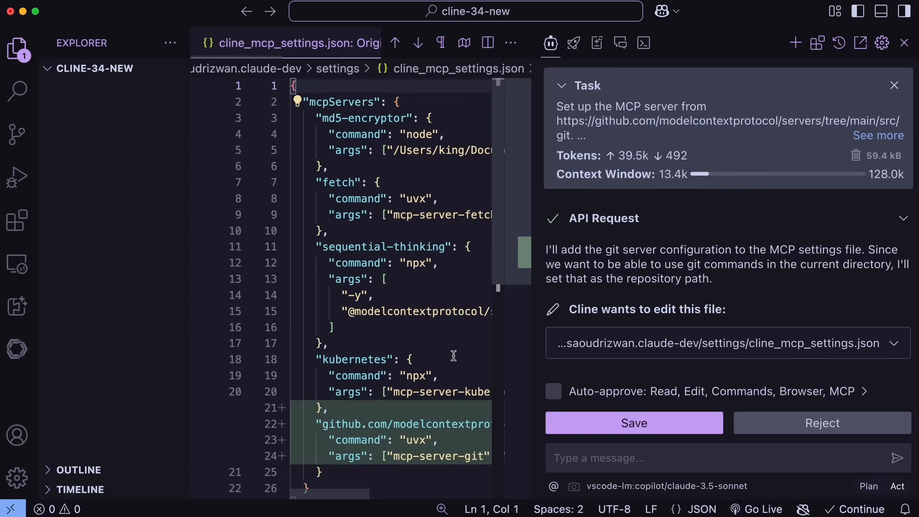
Save the Git server edit to cline_mcp_settings.json and approve the git_init tool use
{"action": "left_click", "coordinate": [634, 423]}
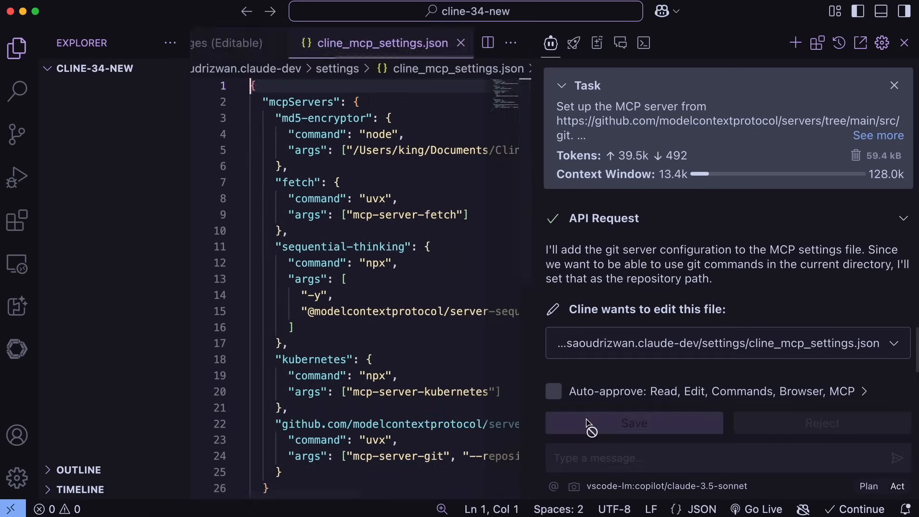
{"action": "left_click", "coordinate": [634, 423]}
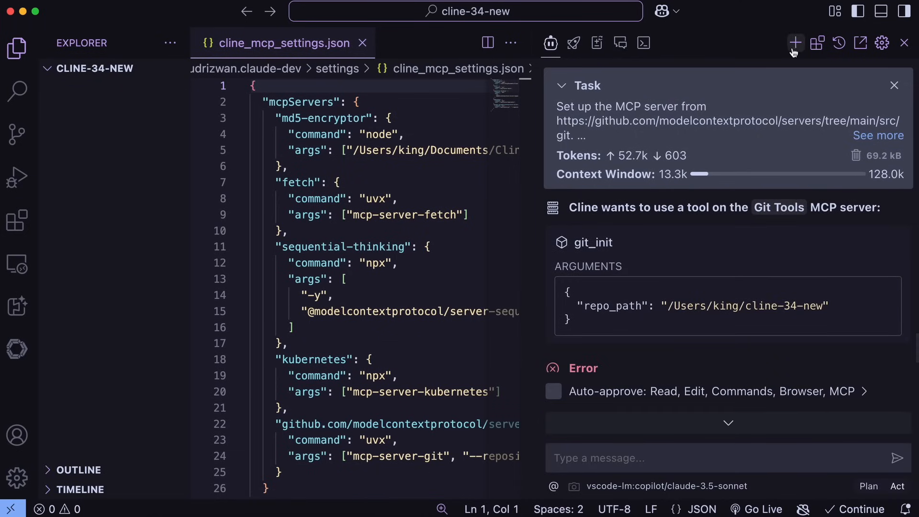
Start a new Cline task asking for a NextJS AI chat app plan with a diagram
{"action": "left_click", "coordinate": [794, 43]}
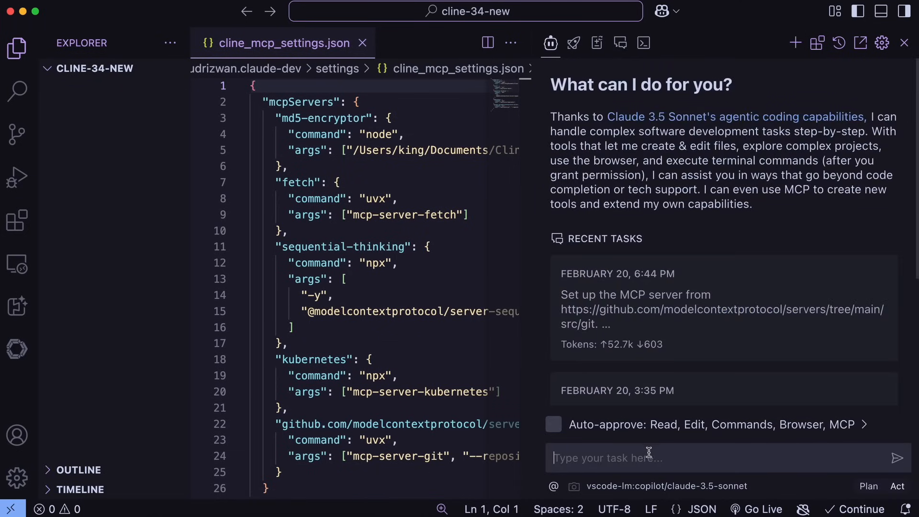
{"action": "mouse_move", "coordinate": [846, 492]}
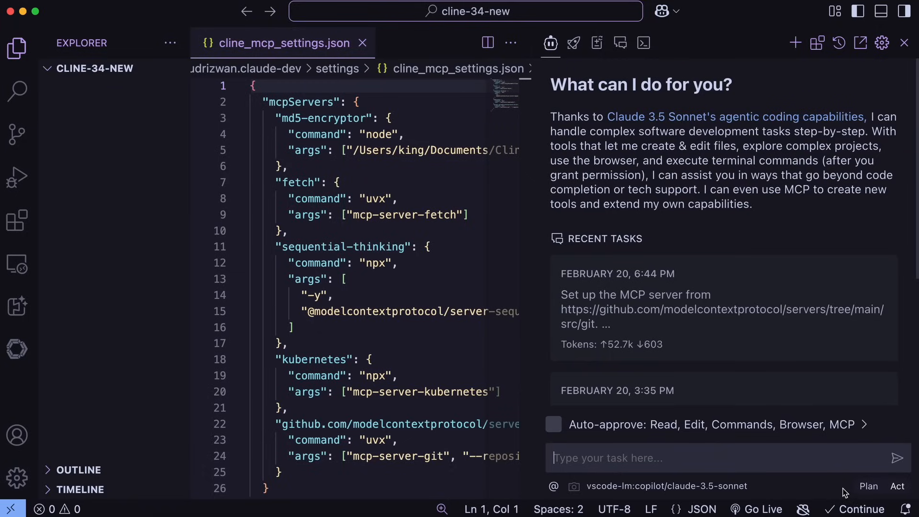
{"action": "type", "text": "Mak"}
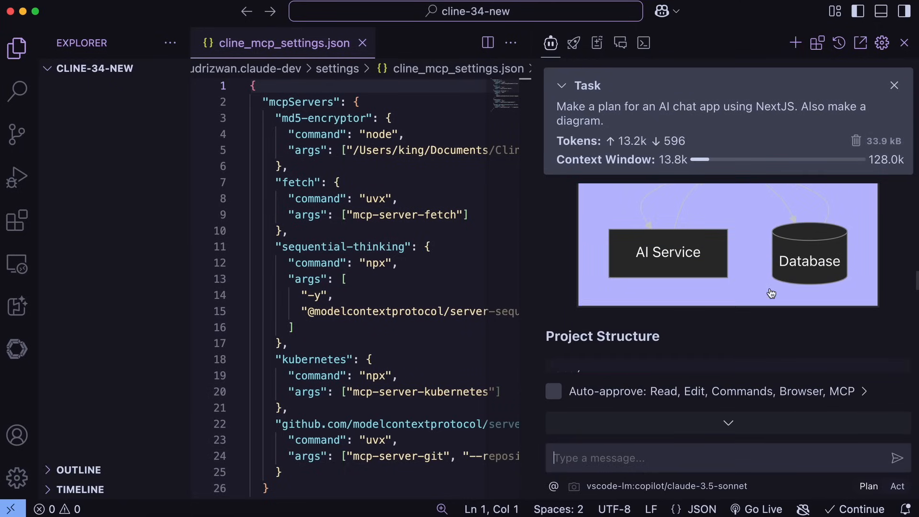
{"action": "scroll", "scroll_direction": "down", "scroll_amount": 3}
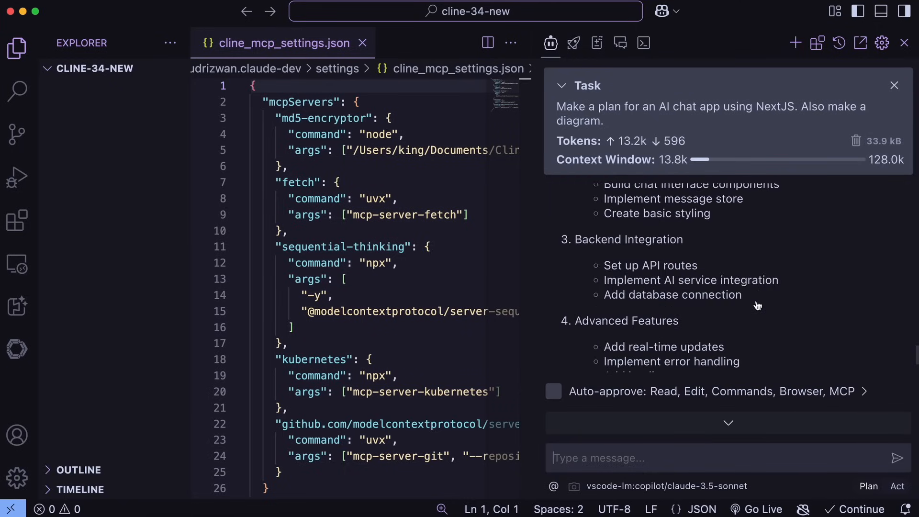
Scroll down Cline's plan to reach the Frontend/Backend mermaid architecture diagram
{"action": "scroll", "scroll_direction": "down", "scroll_amount": 3}
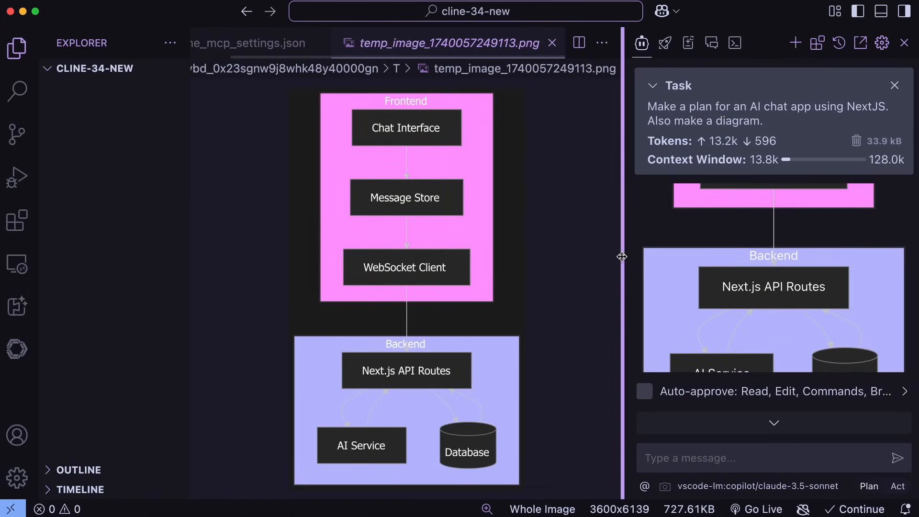
{"action": "mouse_move", "coordinate": [408, 239]}
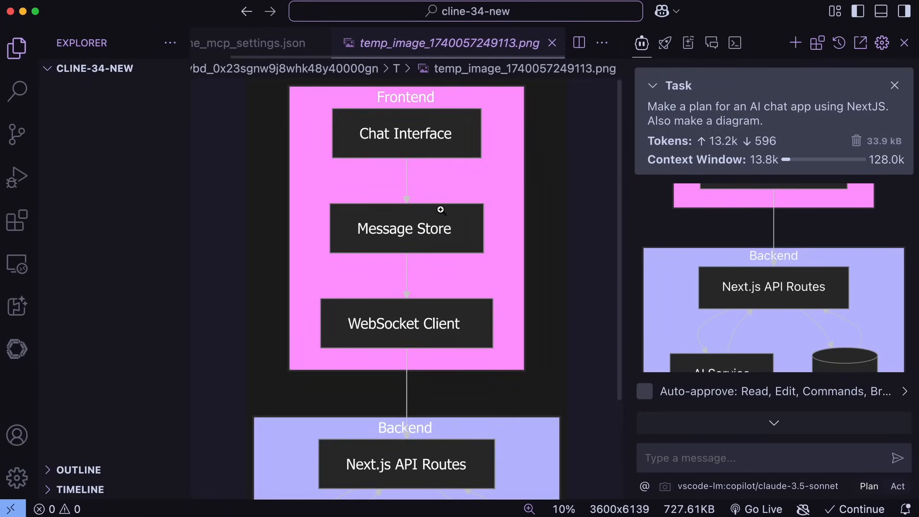
{"action": "mouse_move", "coordinate": [515, 214]}
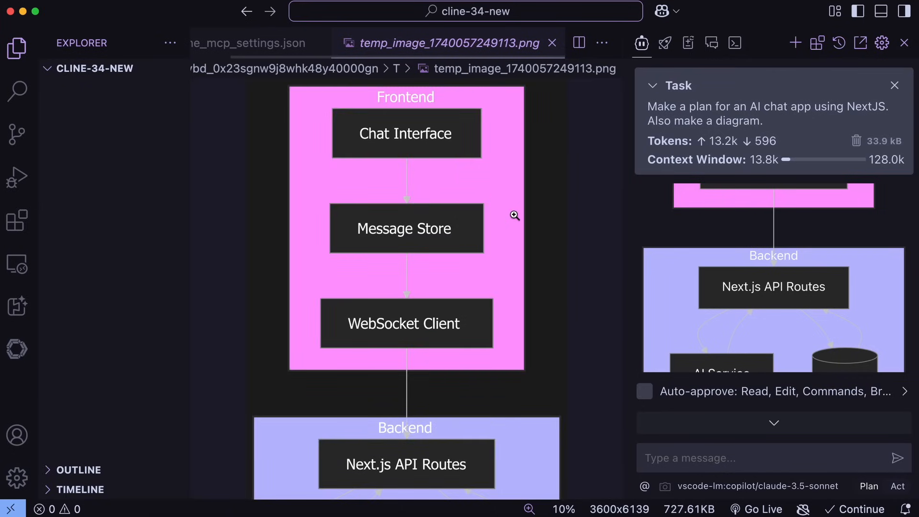
{"action": "mouse_move", "coordinate": [603, 43]}
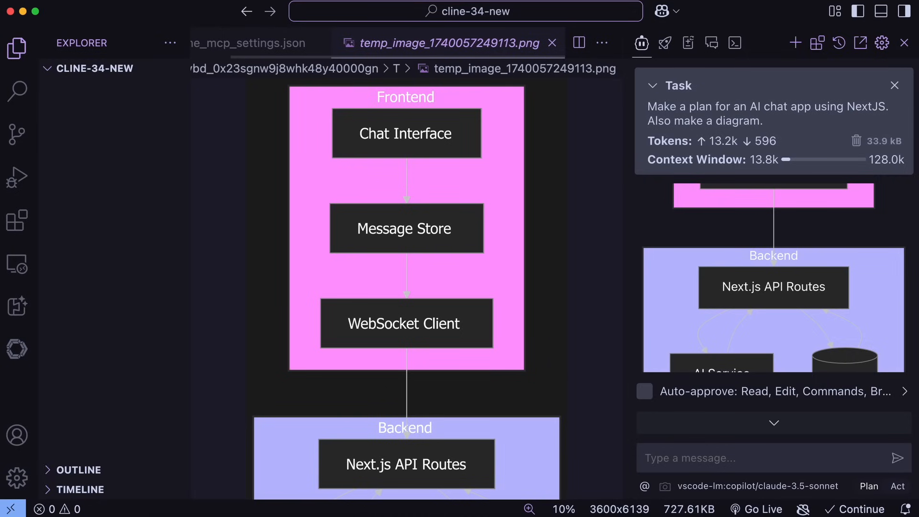
{"action": "mouse_move", "coordinate": [731, 360]}
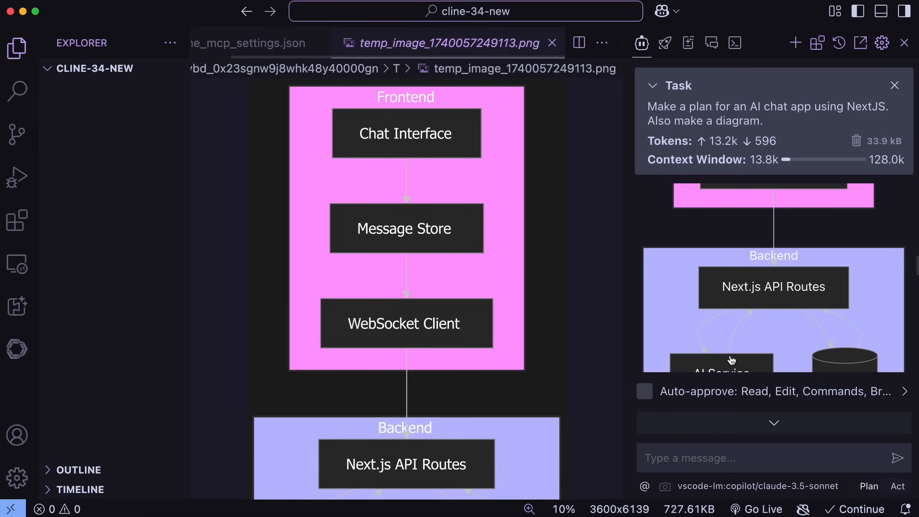
Begin a Cline message with an @ mention and pick a context entry from the mention menu
{"action": "type", "text": "@"}
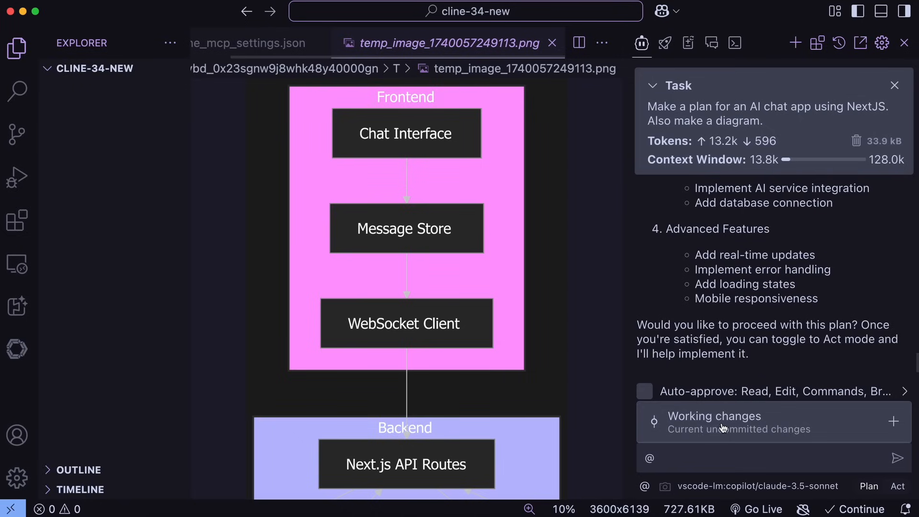
{"action": "mouse_move", "coordinate": [731, 431]}
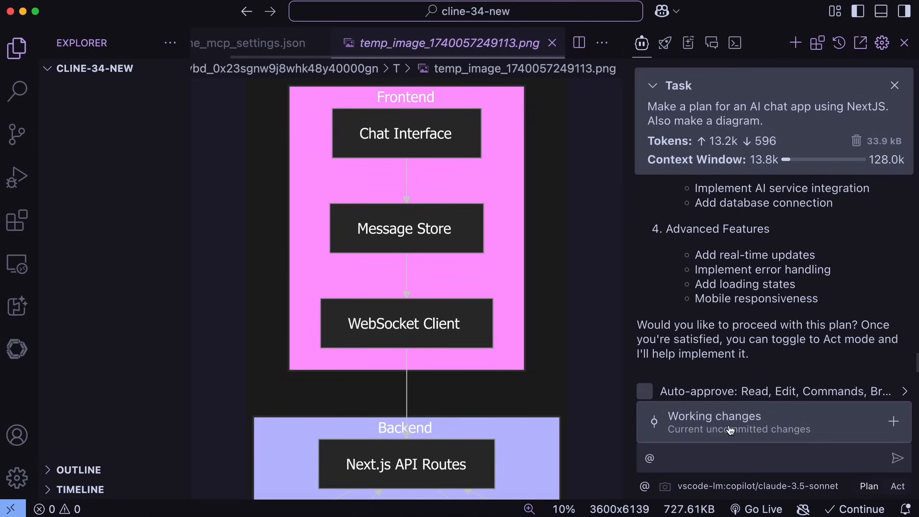
{"action": "mouse_move", "coordinate": [734, 435]}
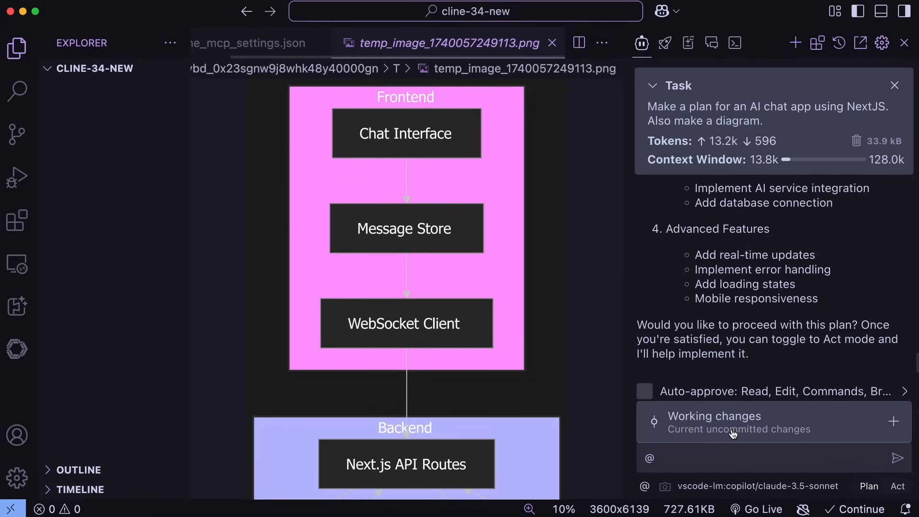
{"action": "left_click", "coordinate": [733, 422]}
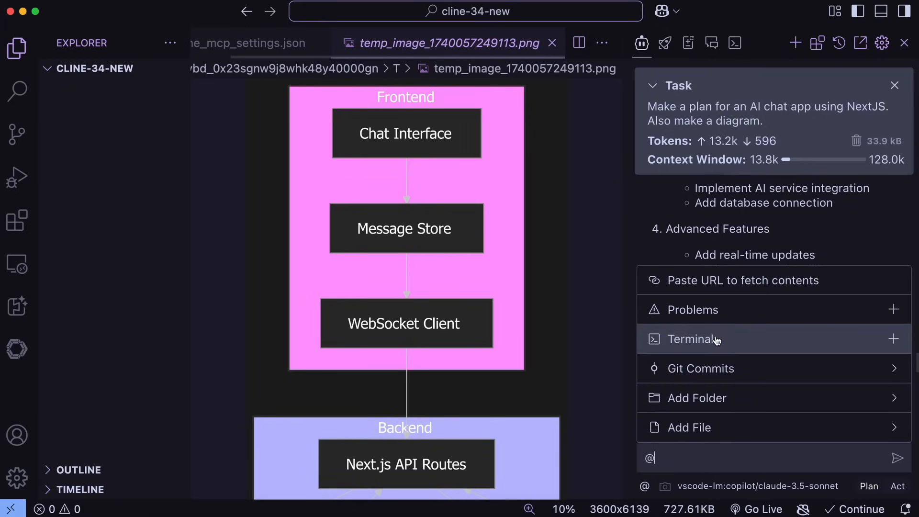
{"action": "mouse_move", "coordinate": [724, 348]}
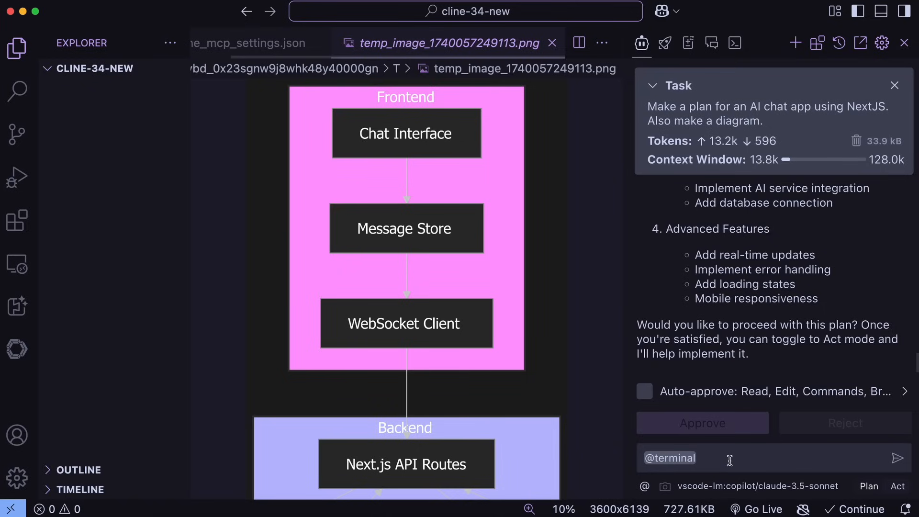
{"action": "type", "text": "Fix the stuff t"}
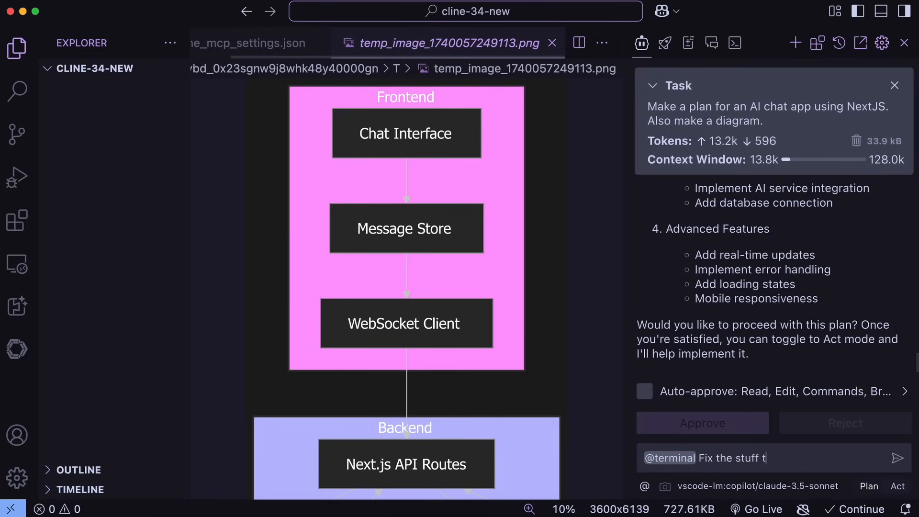
{"action": "type", "text": "hat's a"}
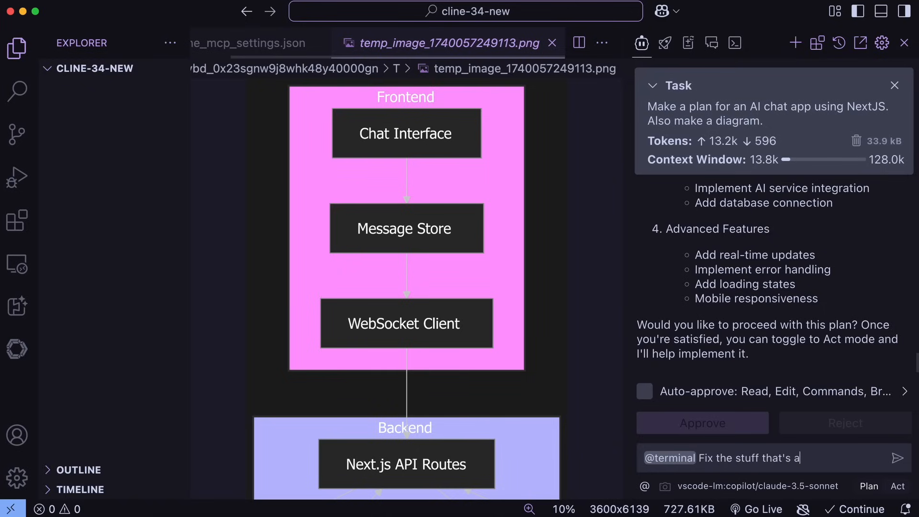
{"action": "type", "text": "making the"}
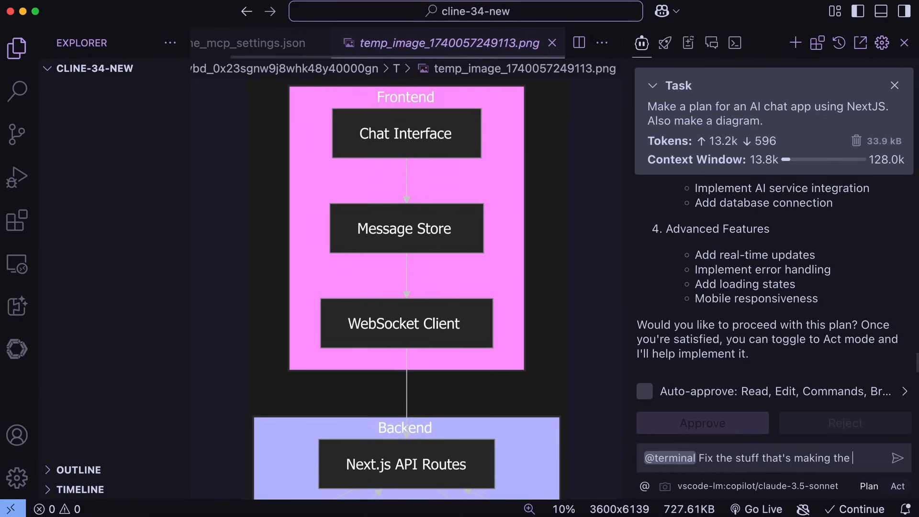
{"action": "type", "text": "error"}
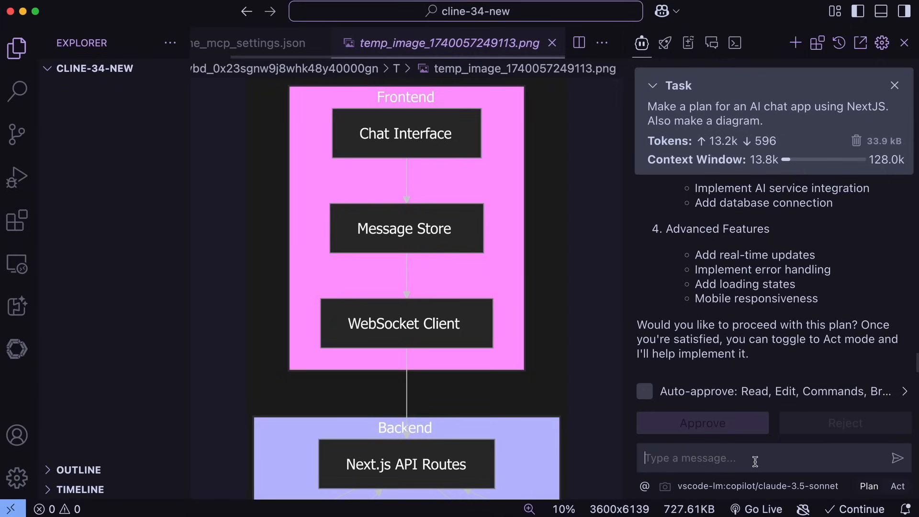
{"action": "mouse_move", "coordinate": [882, 43]}
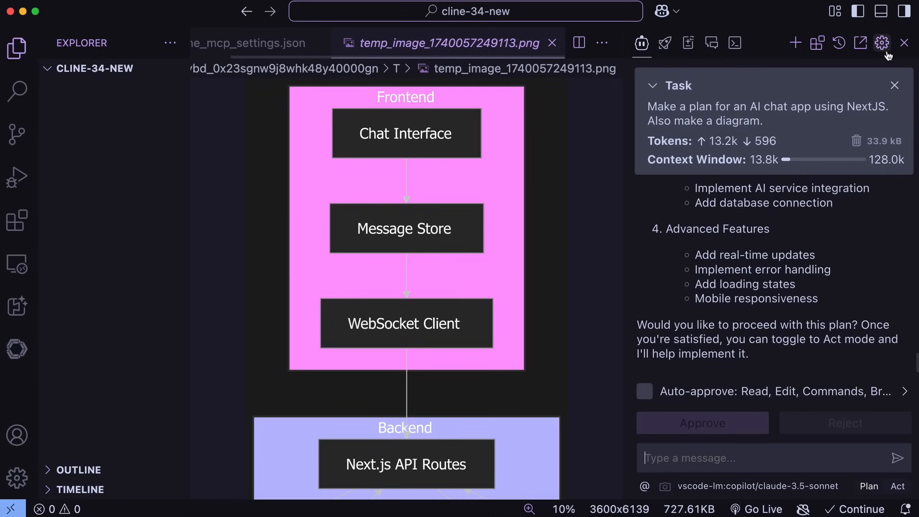
{"action": "left_click", "coordinate": [882, 42]}
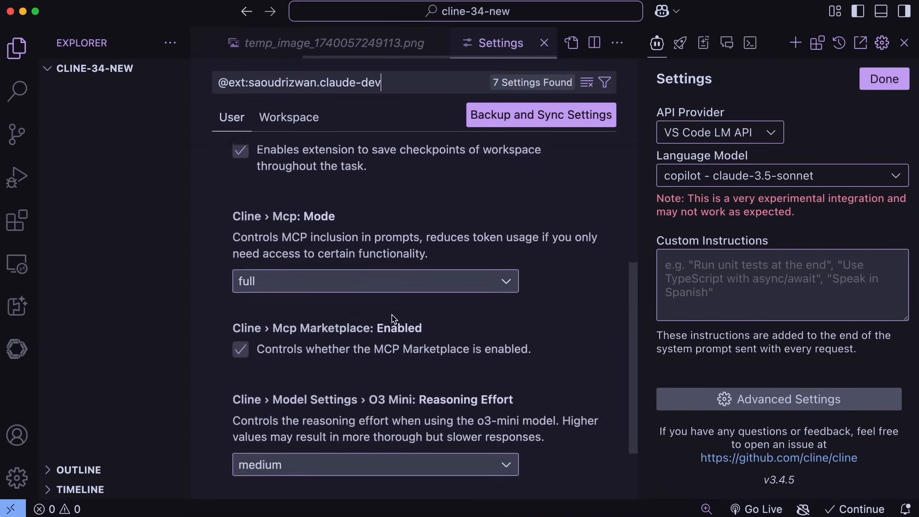
{"action": "scroll", "scroll_direction": "down", "scroll_amount": 3}
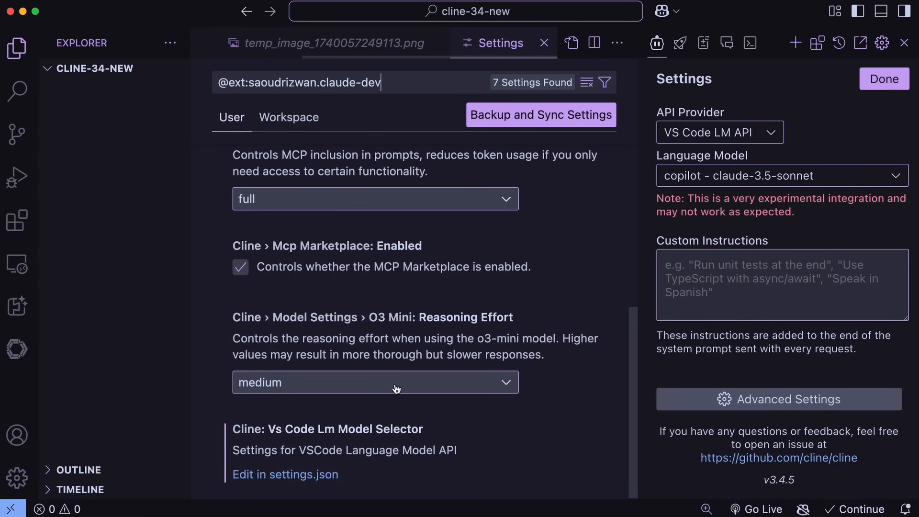
{"action": "mouse_move", "coordinate": [406, 388]}
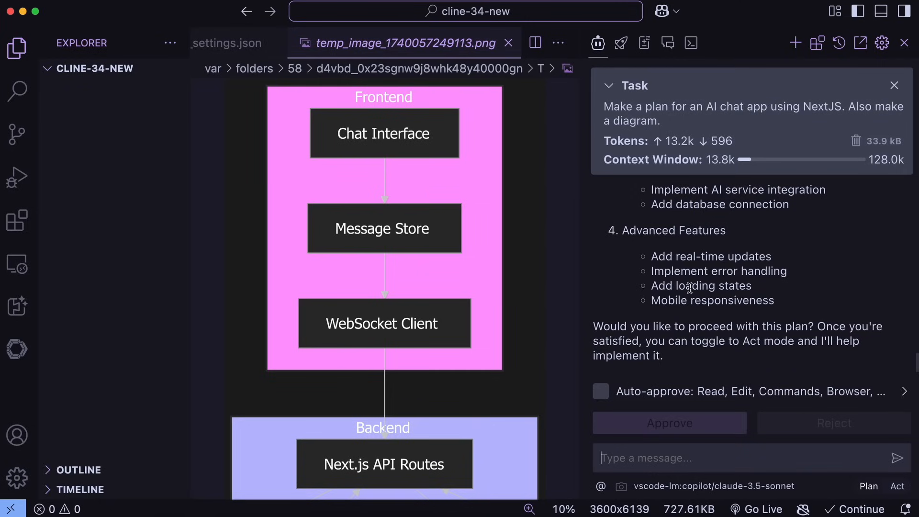
{"action": "mouse_move", "coordinate": [709, 295]}
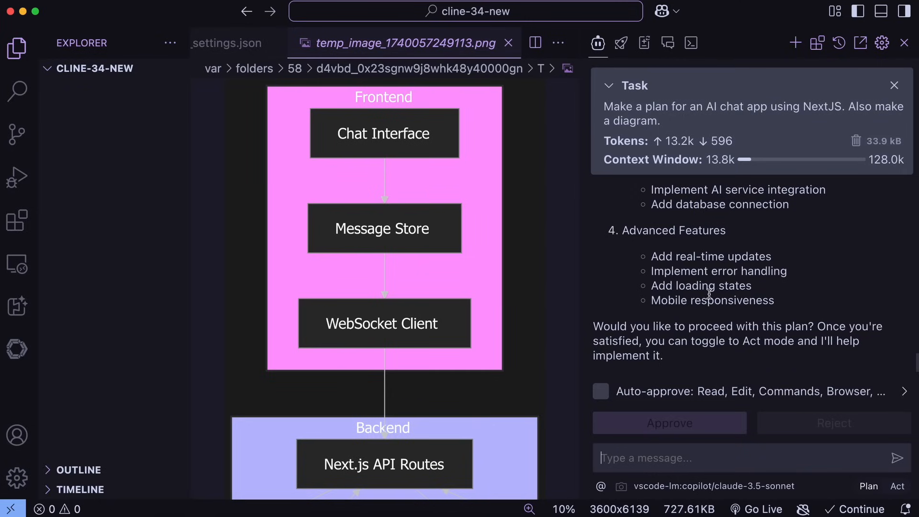
{"action": "mouse_move", "coordinate": [782, 321]}
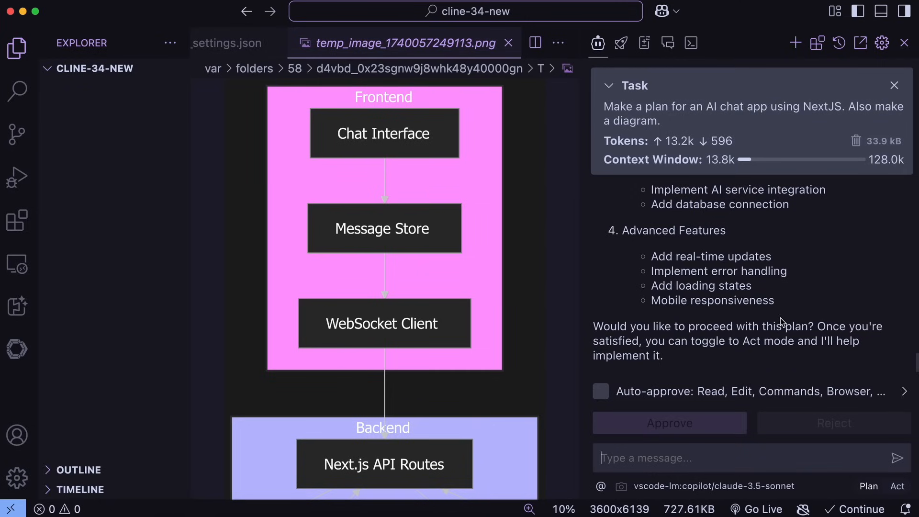
{"action": "mouse_move", "coordinate": [854, 307]}
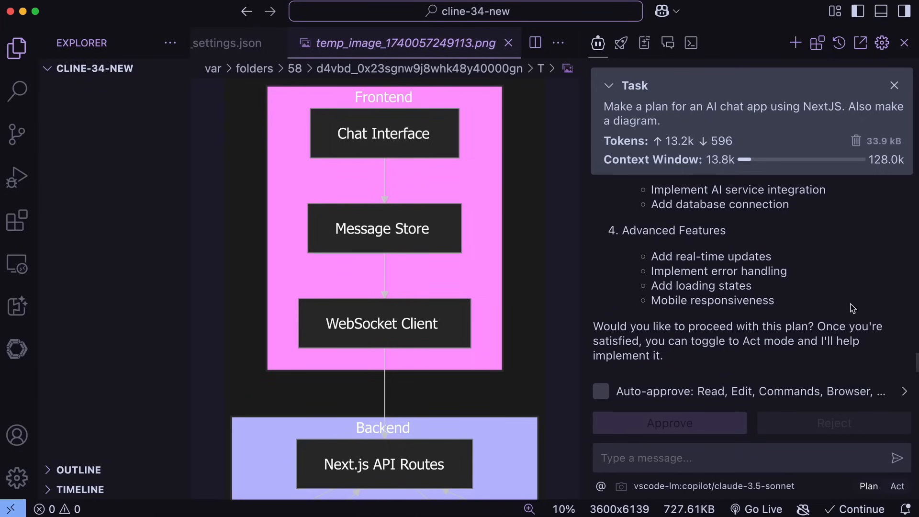
{"action": "mouse_move", "coordinate": [844, 303]}
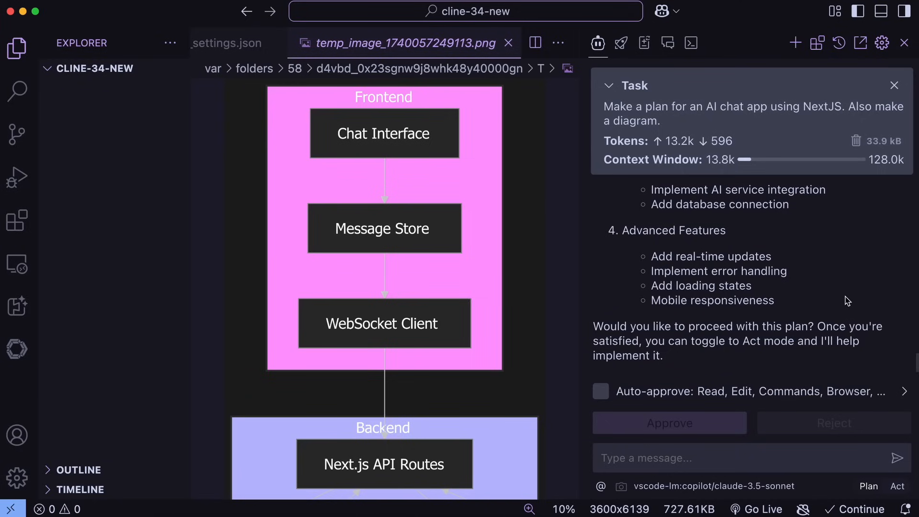
{"action": "mouse_move", "coordinate": [775, 395]}
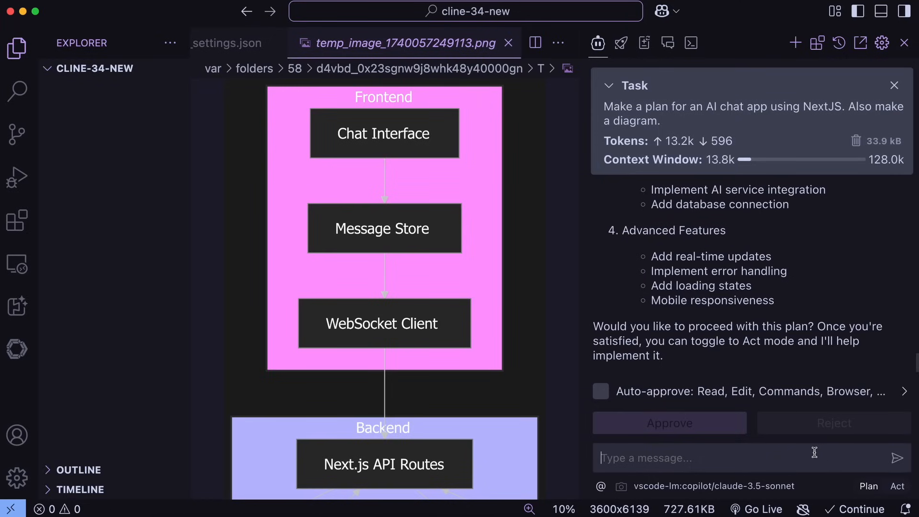
Send Cline 'Implement it but also create the project for me' and select the sent message
{"action": "type", "text": "Implement it but a"}
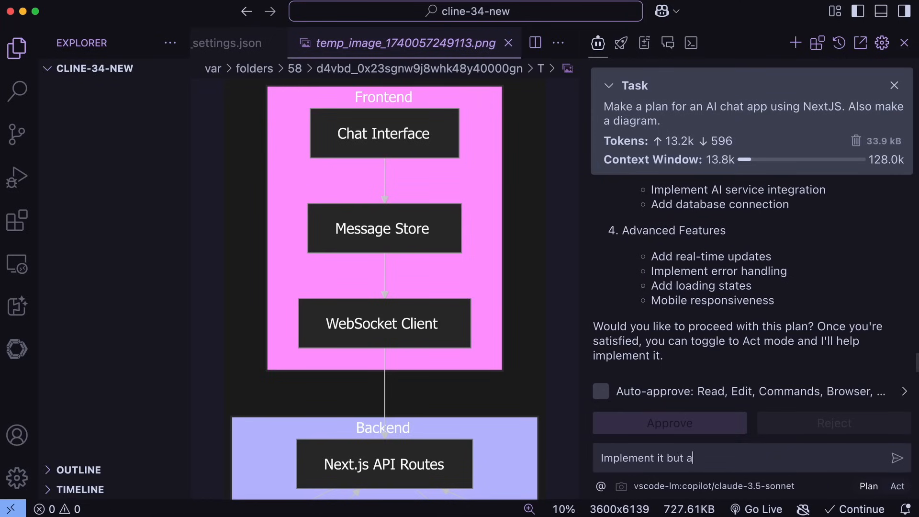
{"action": "type", "text": "lso create the p"}
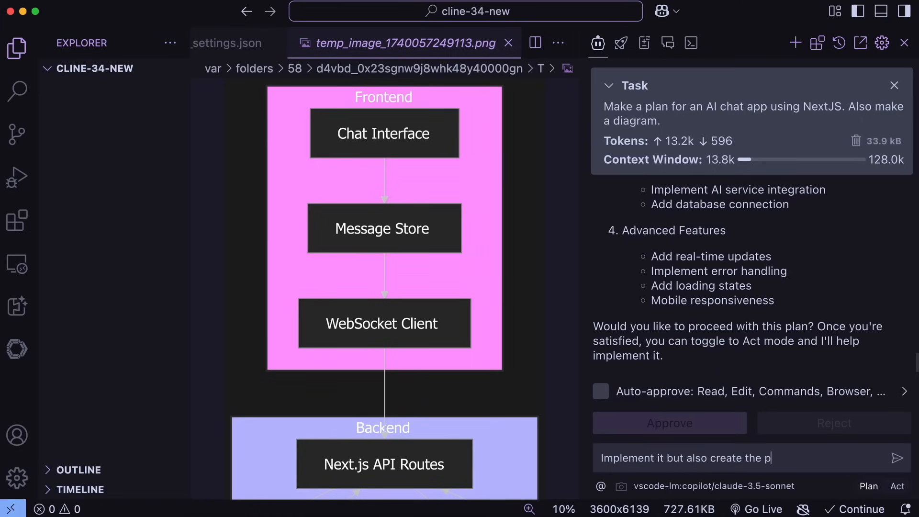
{"action": "type", "text": "roject for me"}
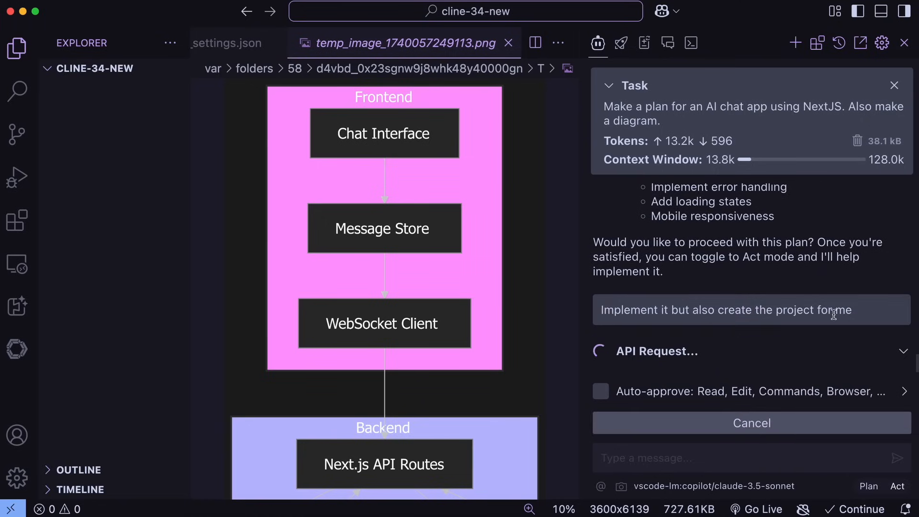
{"action": "triple_click", "coordinate": [725, 310]}
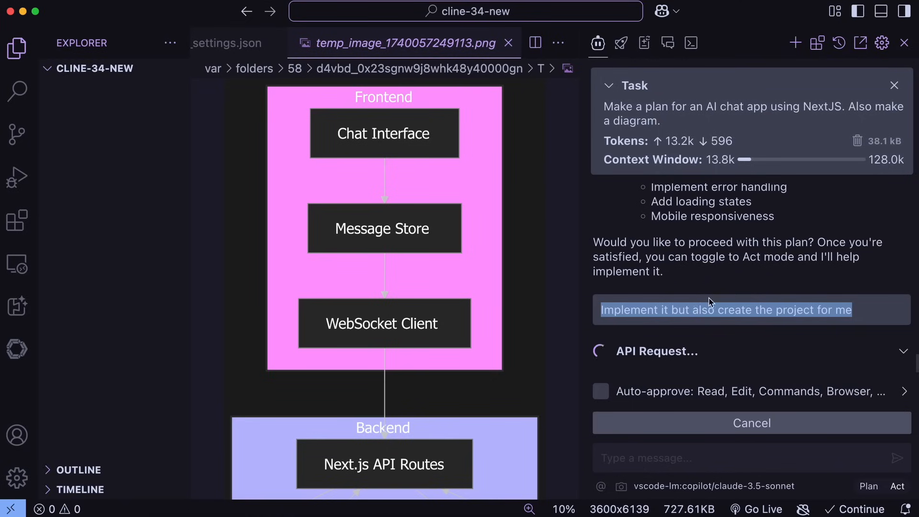
{"action": "mouse_move", "coordinate": [726, 328]}
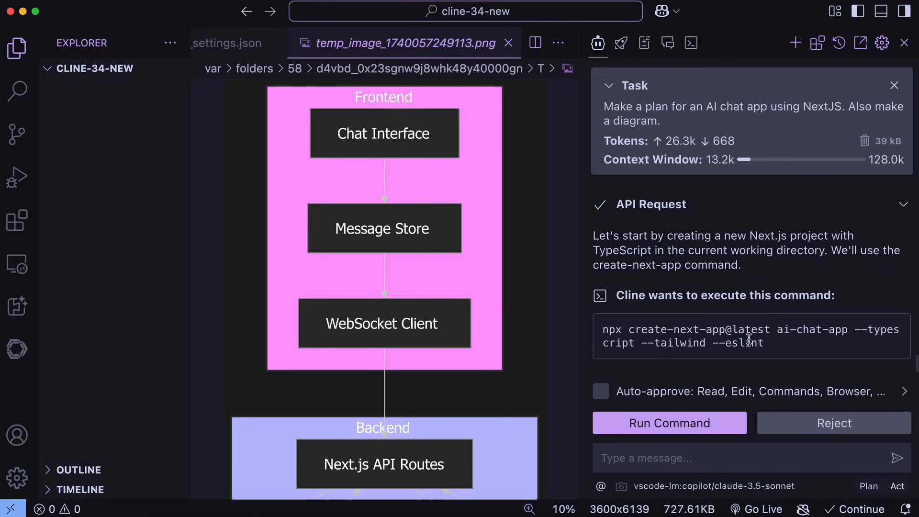
{"action": "mouse_move", "coordinate": [753, 360]}
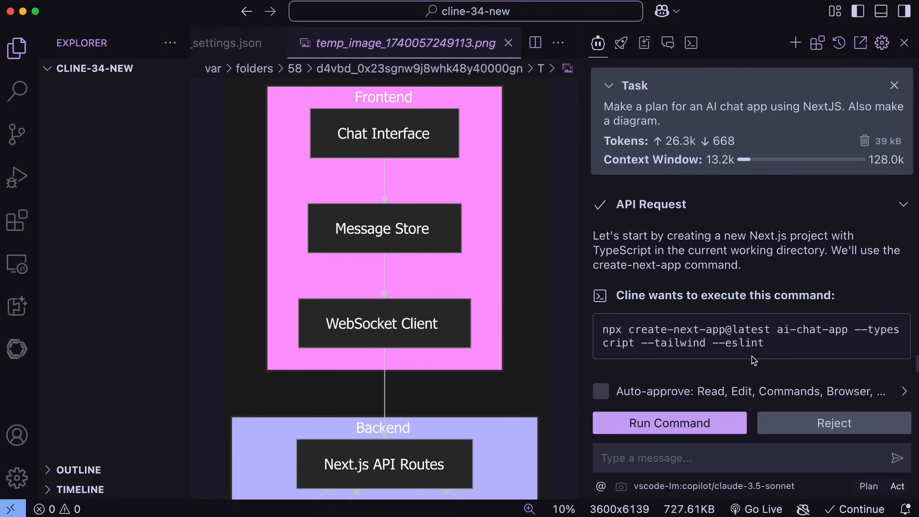
{"action": "mouse_move", "coordinate": [777, 329]}
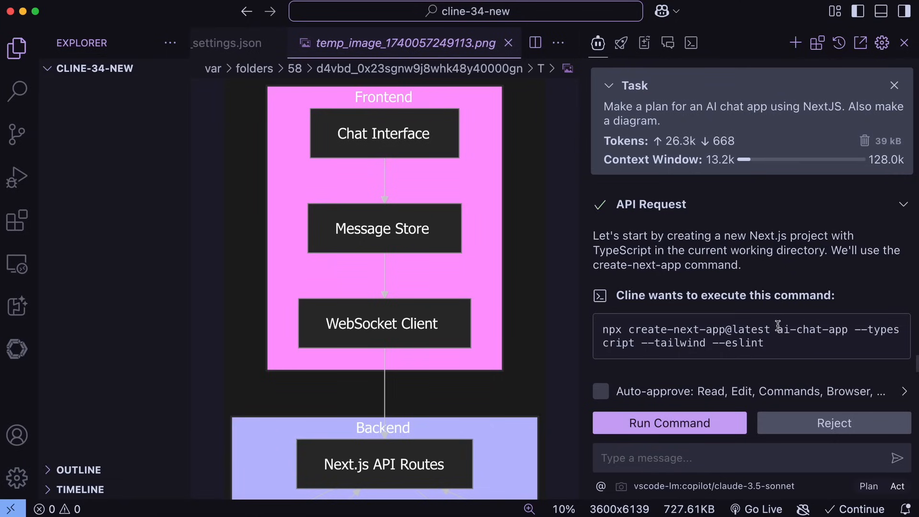
{"action": "mouse_move", "coordinate": [781, 318]}
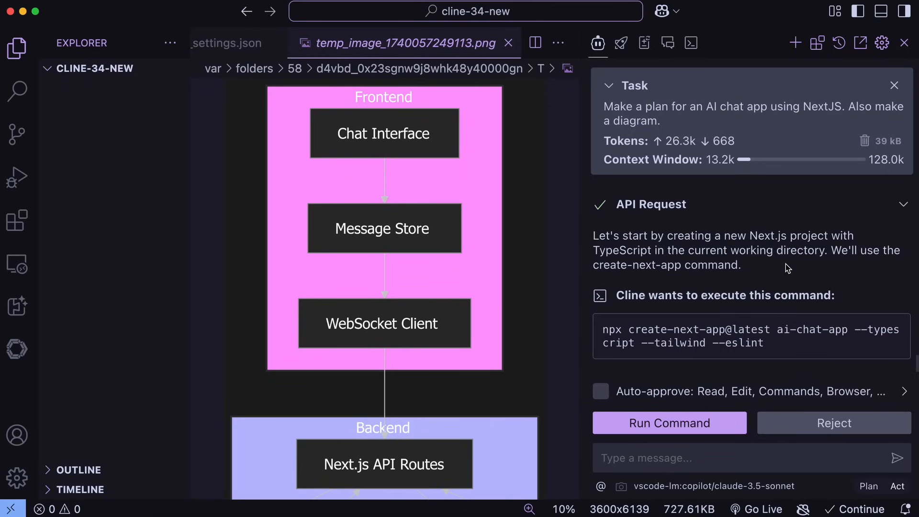
{"action": "mouse_move", "coordinate": [805, 316]}
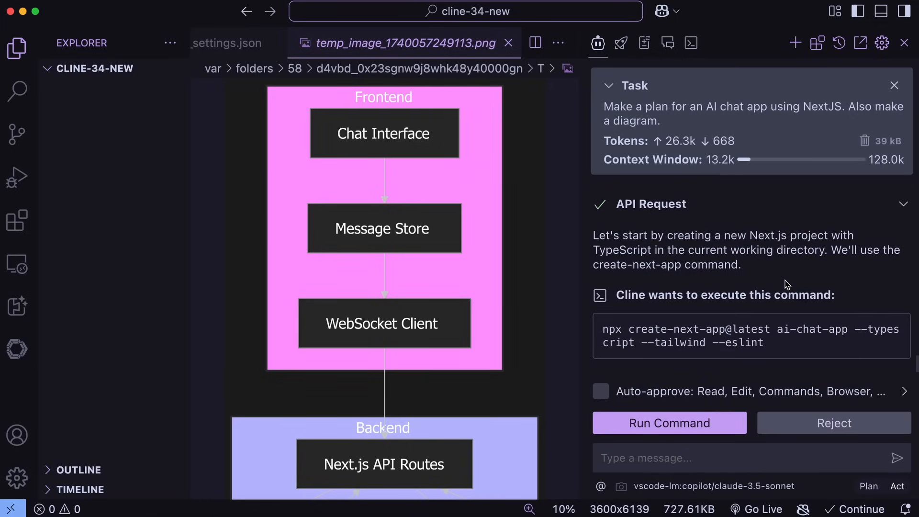
{"action": "mouse_move", "coordinate": [811, 286]}
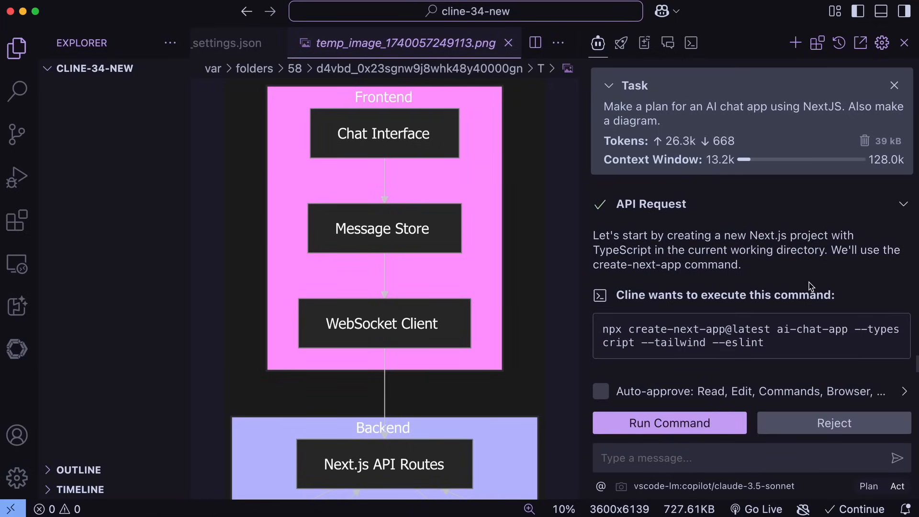
{"action": "mouse_move", "coordinate": [780, 262]}
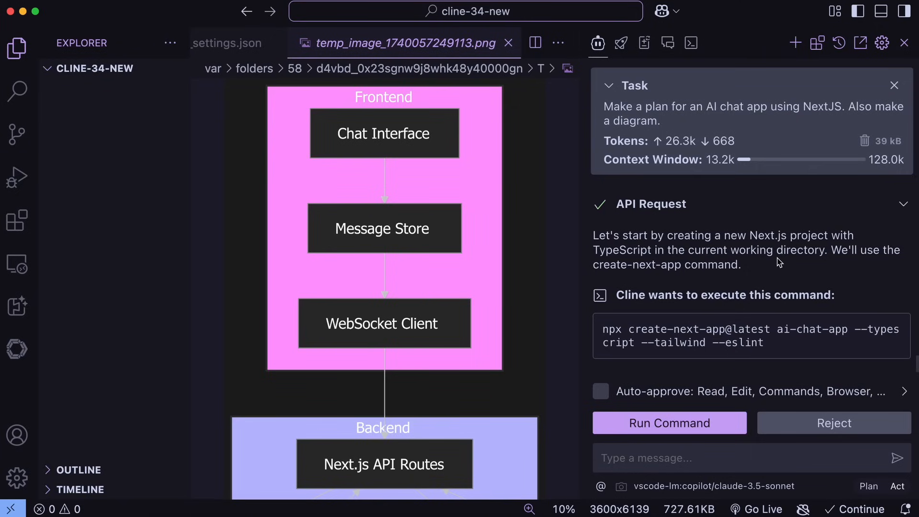
{"action": "mouse_move", "coordinate": [806, 268]}
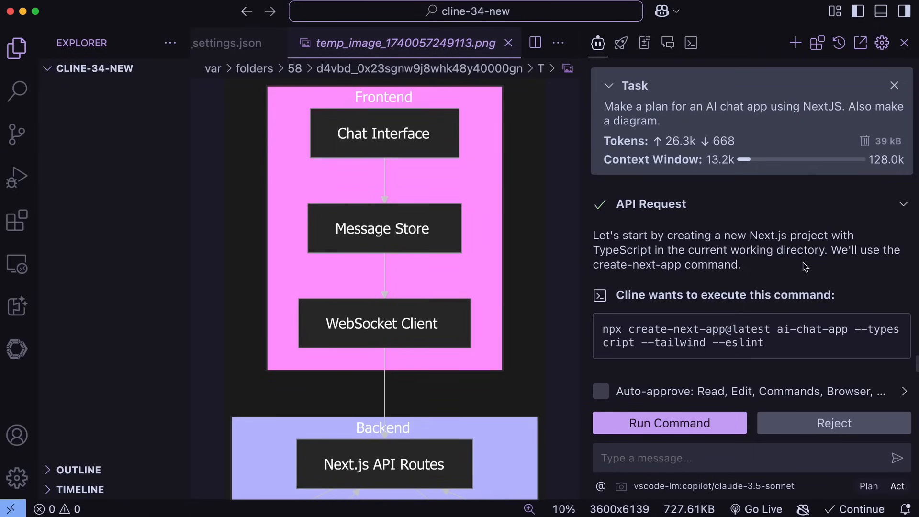
{"action": "mouse_move", "coordinate": [820, 295]}
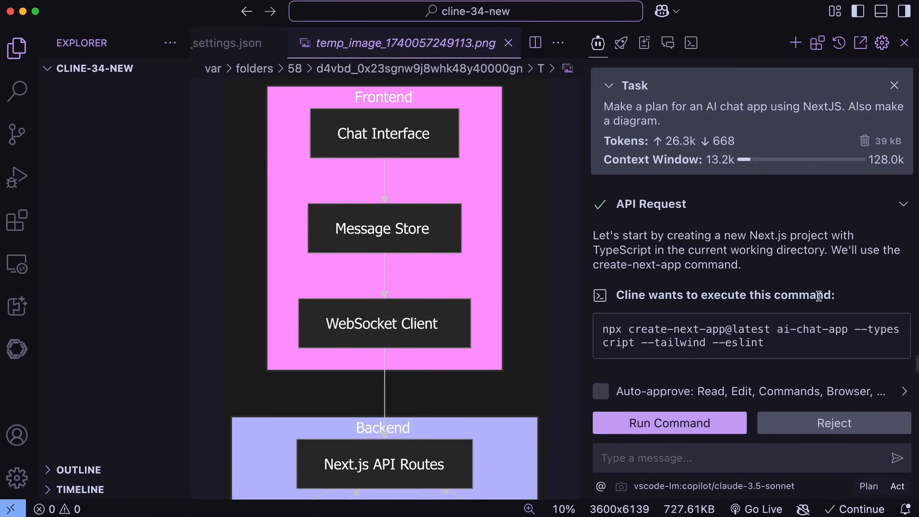
{"action": "mouse_move", "coordinate": [826, 314]}
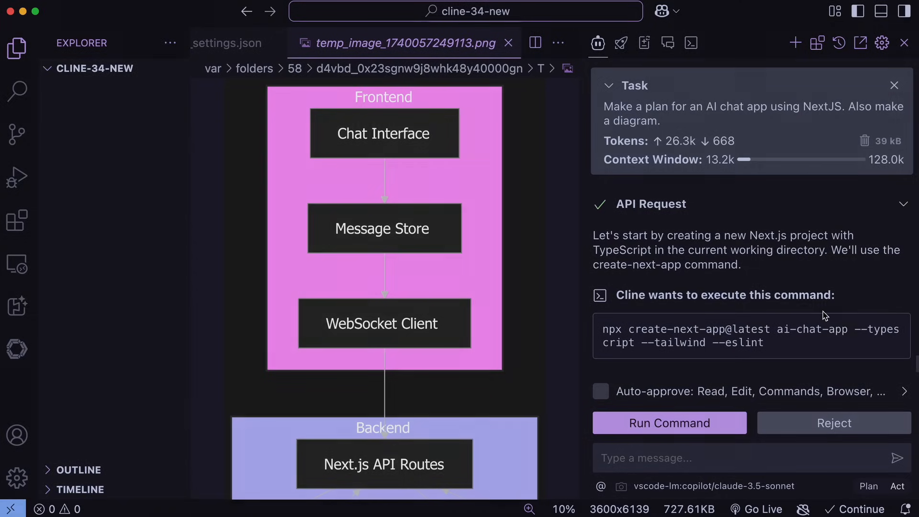